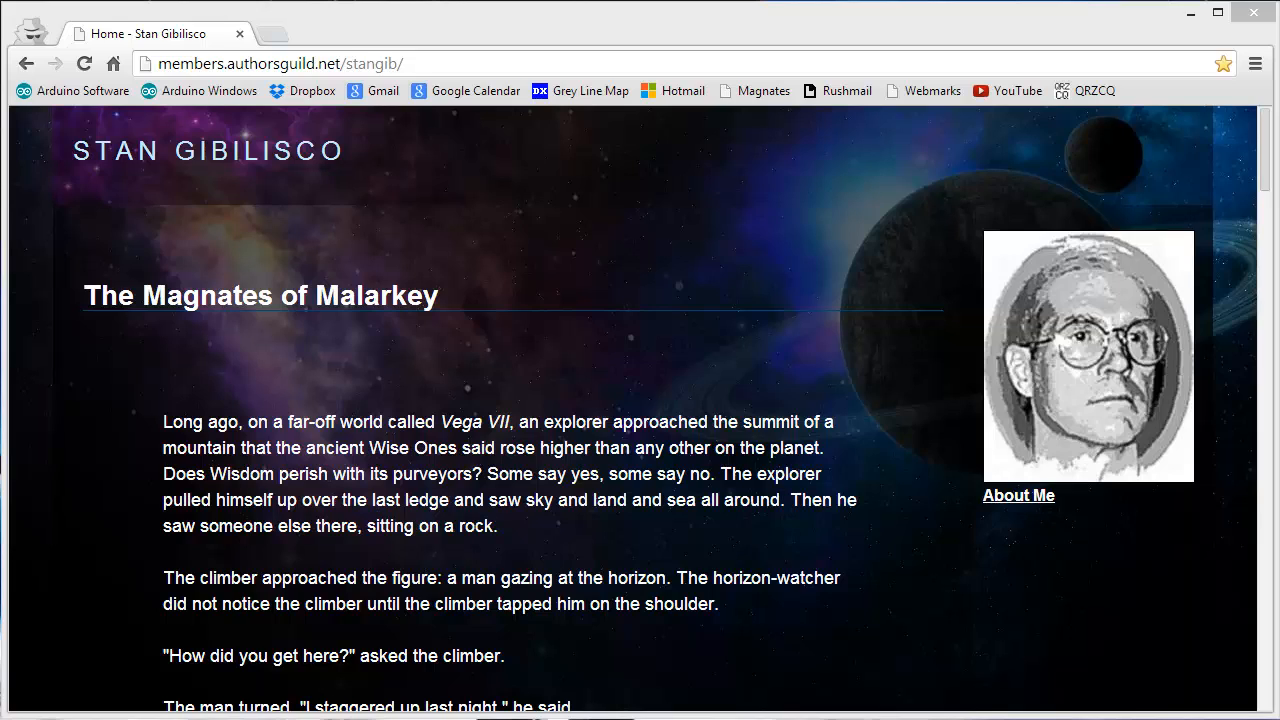
mouse_move(388, 312)
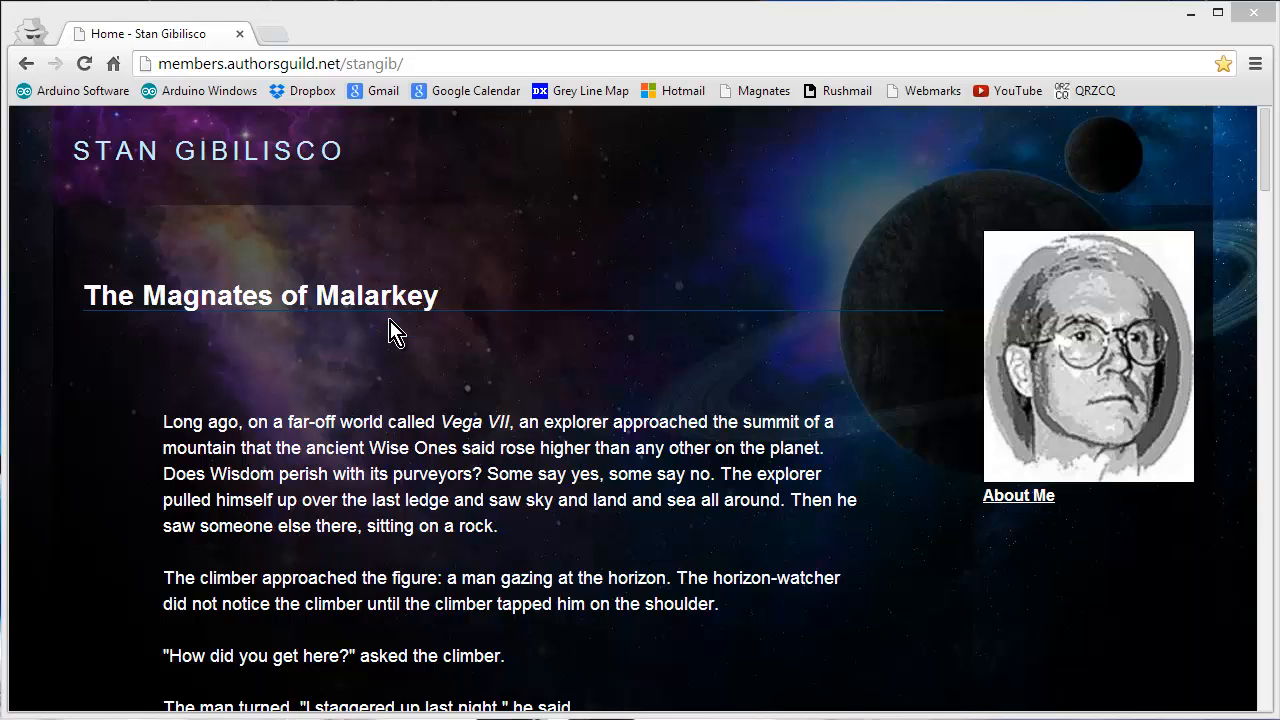
mouse_move(980, 518)
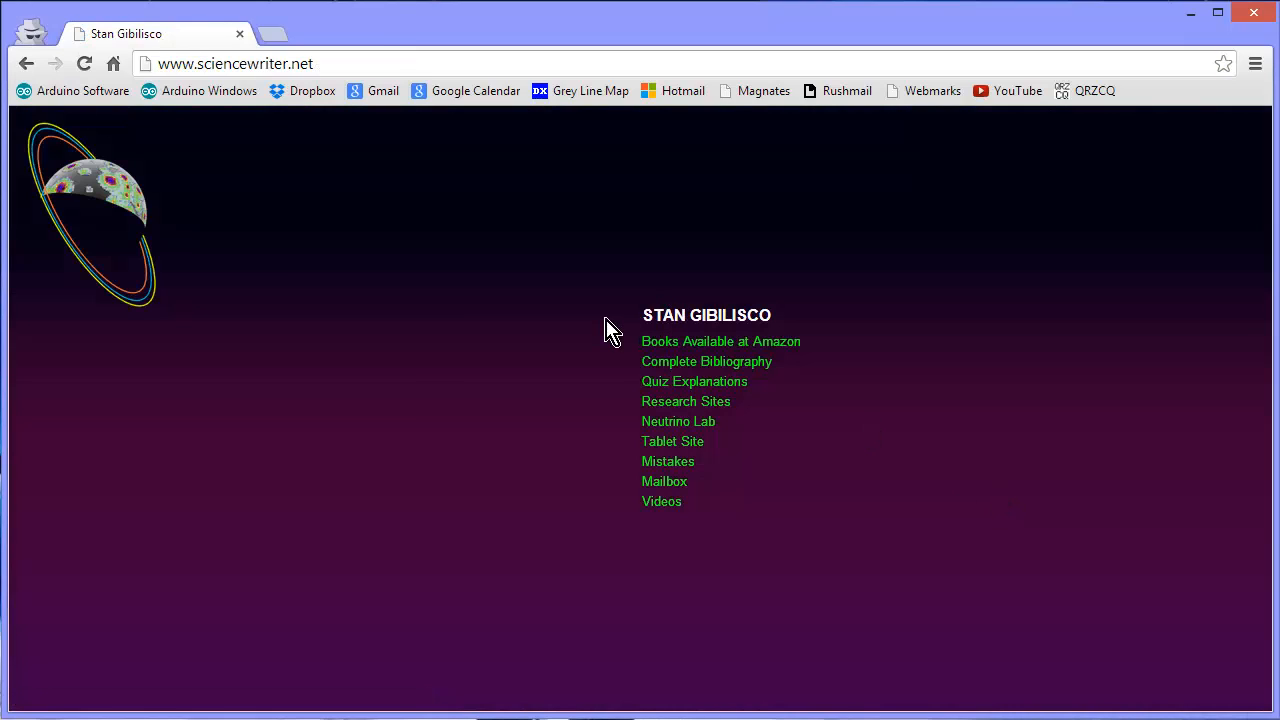
mouse_move(616, 444)
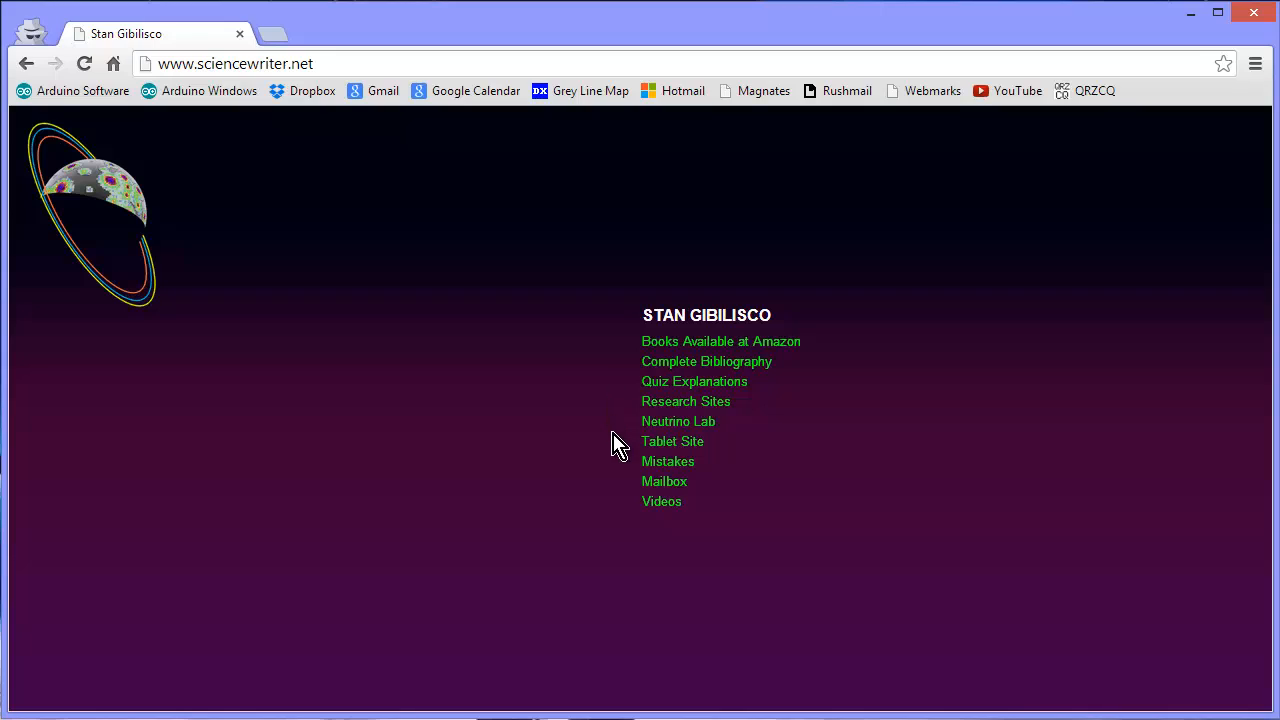
mouse_move(650, 528)
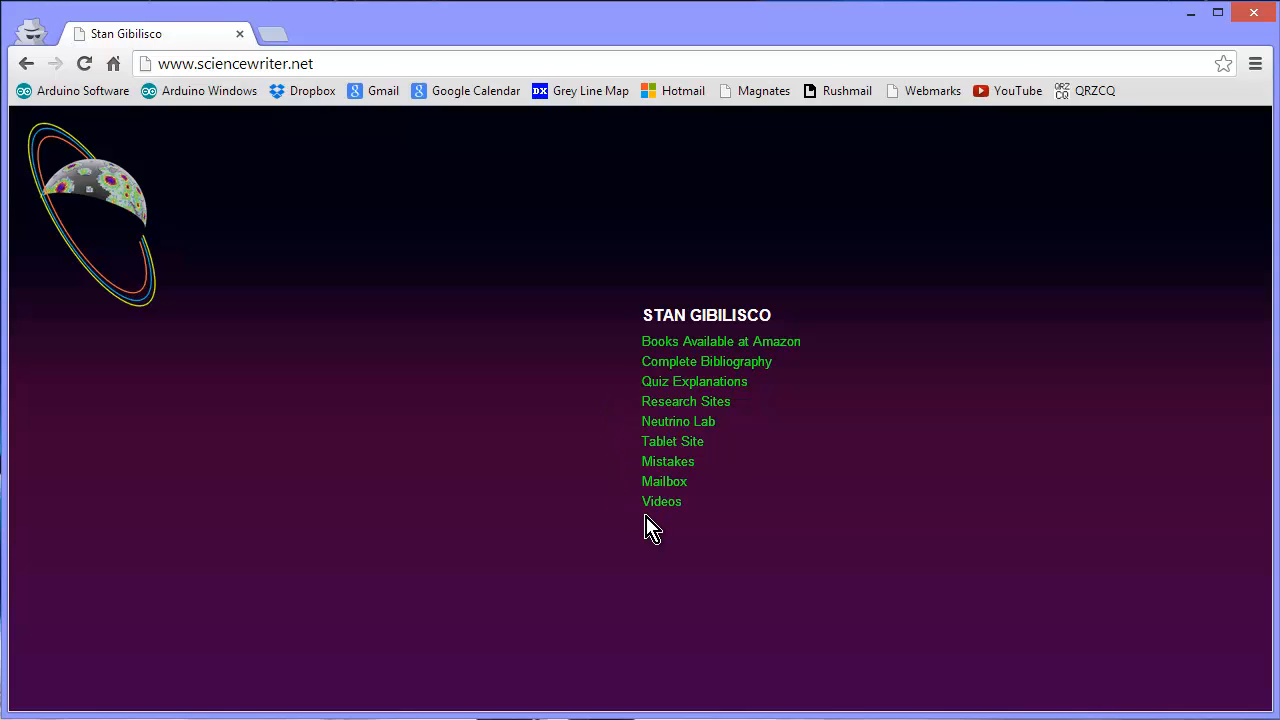
mouse_move(616, 388)
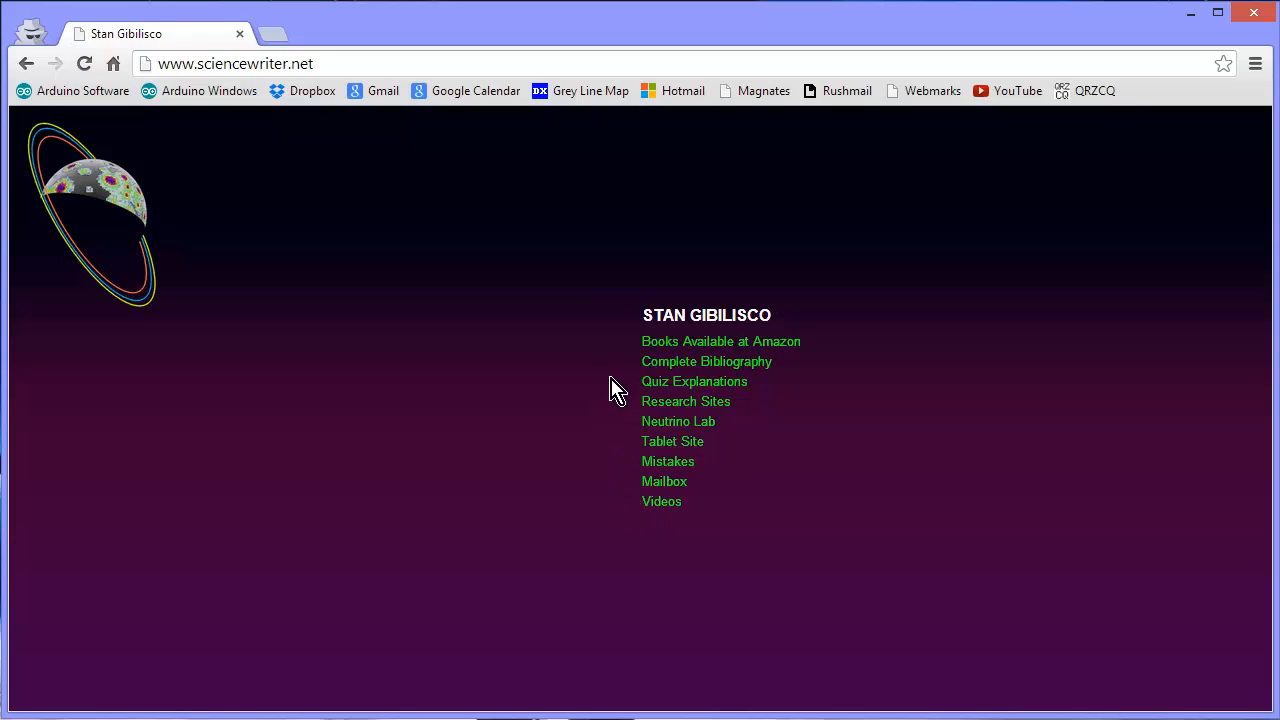
mouse_move(620, 356)
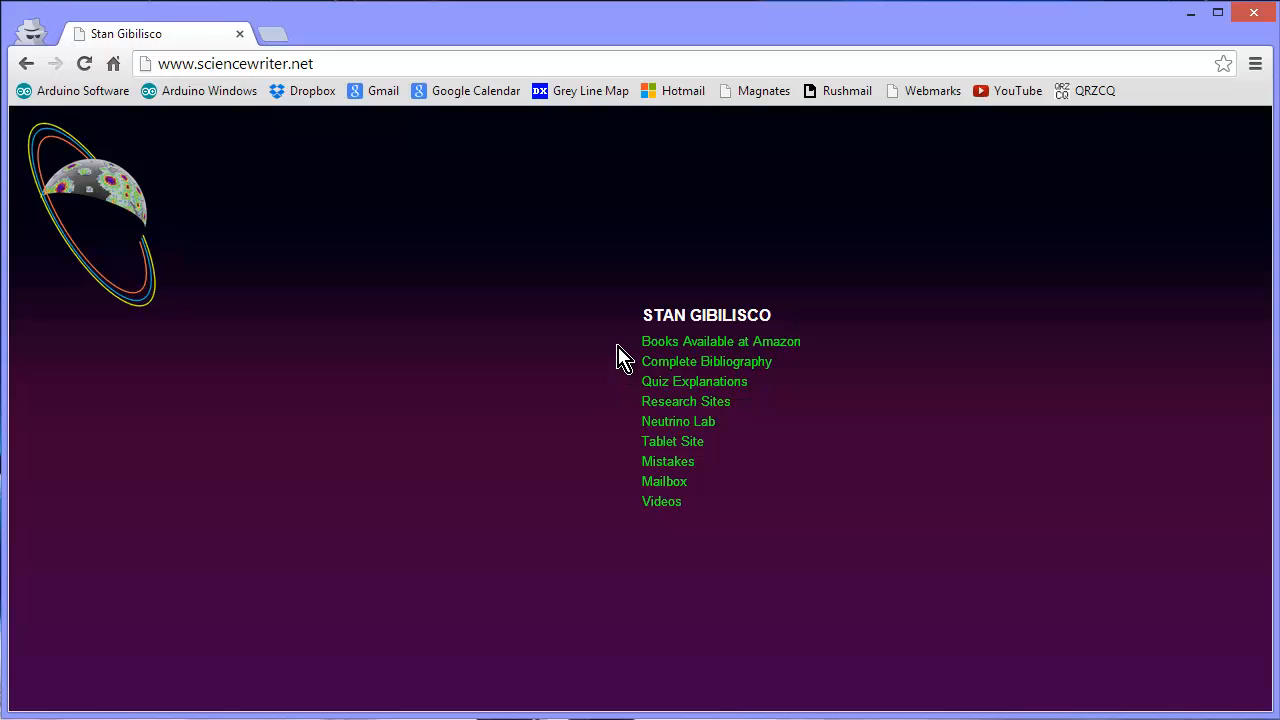
mouse_move(676, 272)
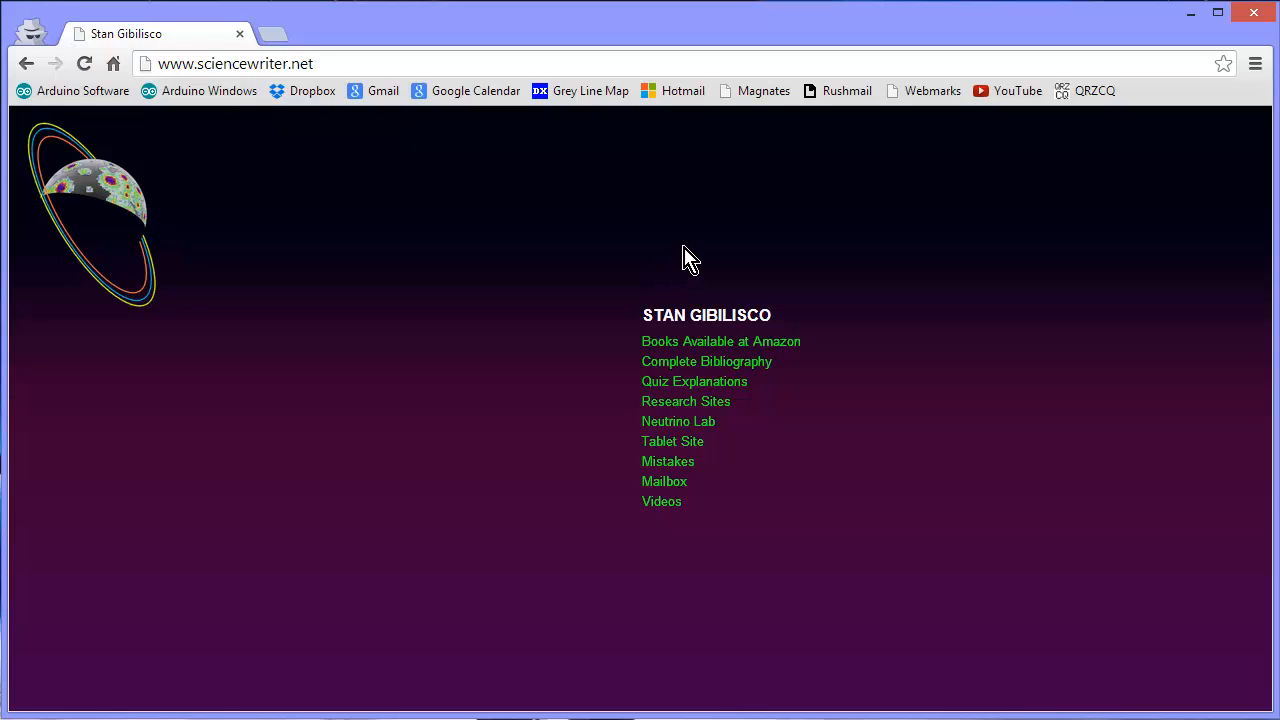
mouse_move(724, 250)
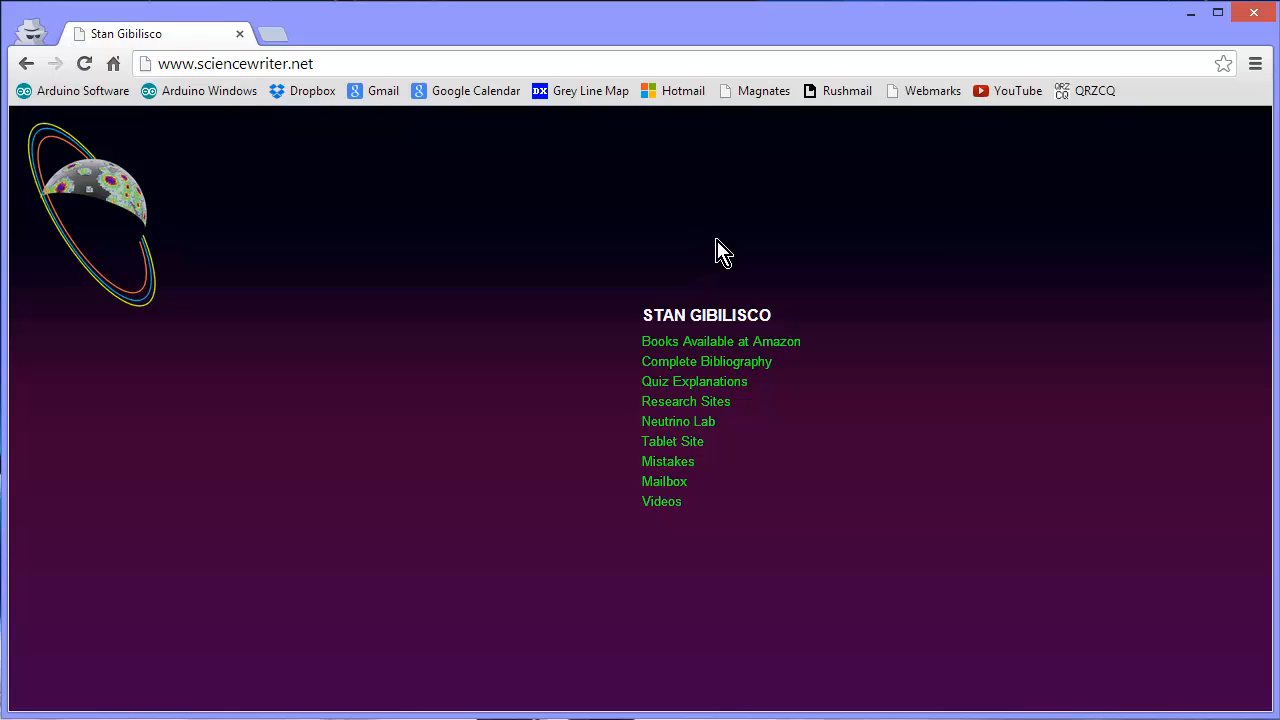
mouse_move(850, 228)
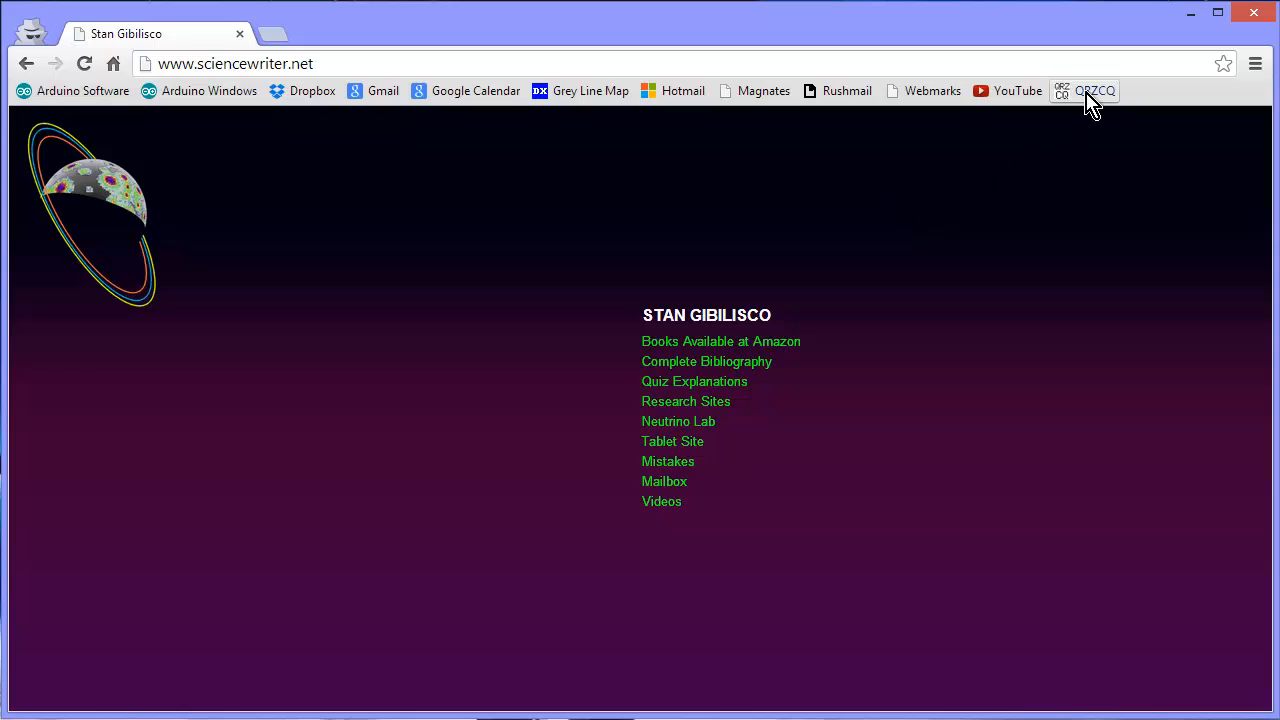
- Load the QRZCQ radio-ham database welcome page from the bookmarks bar
click(1094, 92)
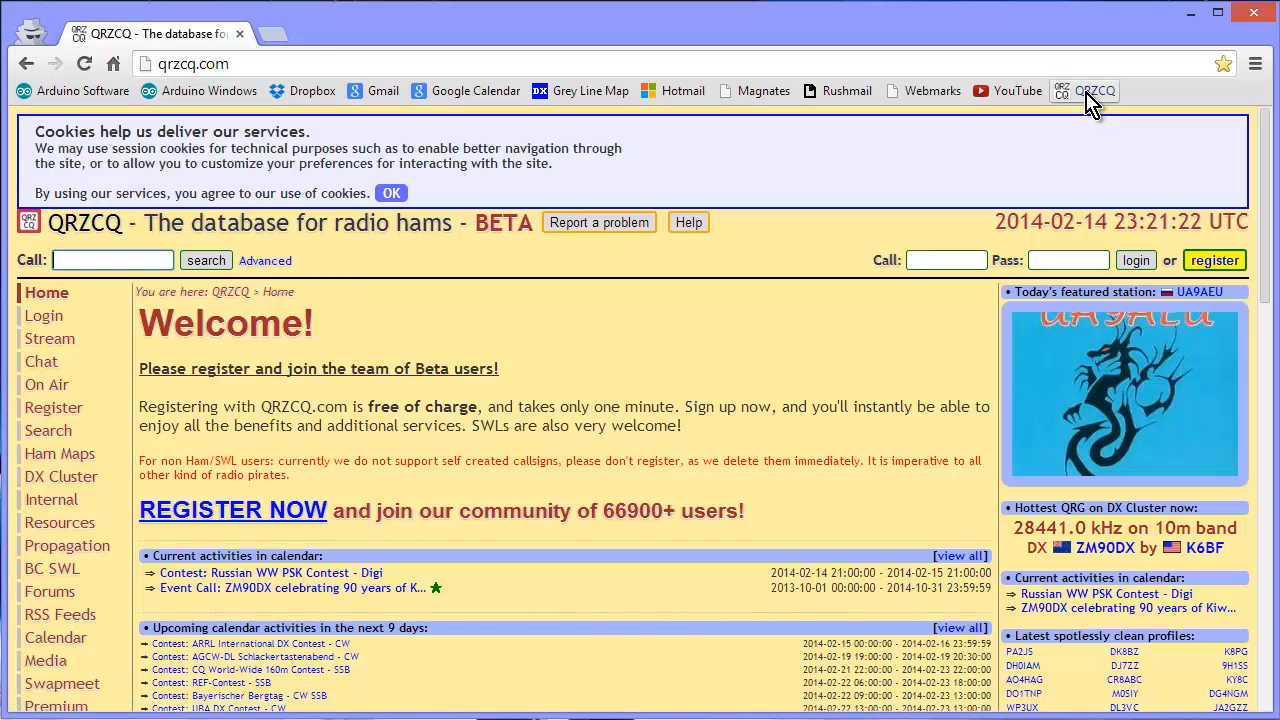
mouse_move(1078, 124)
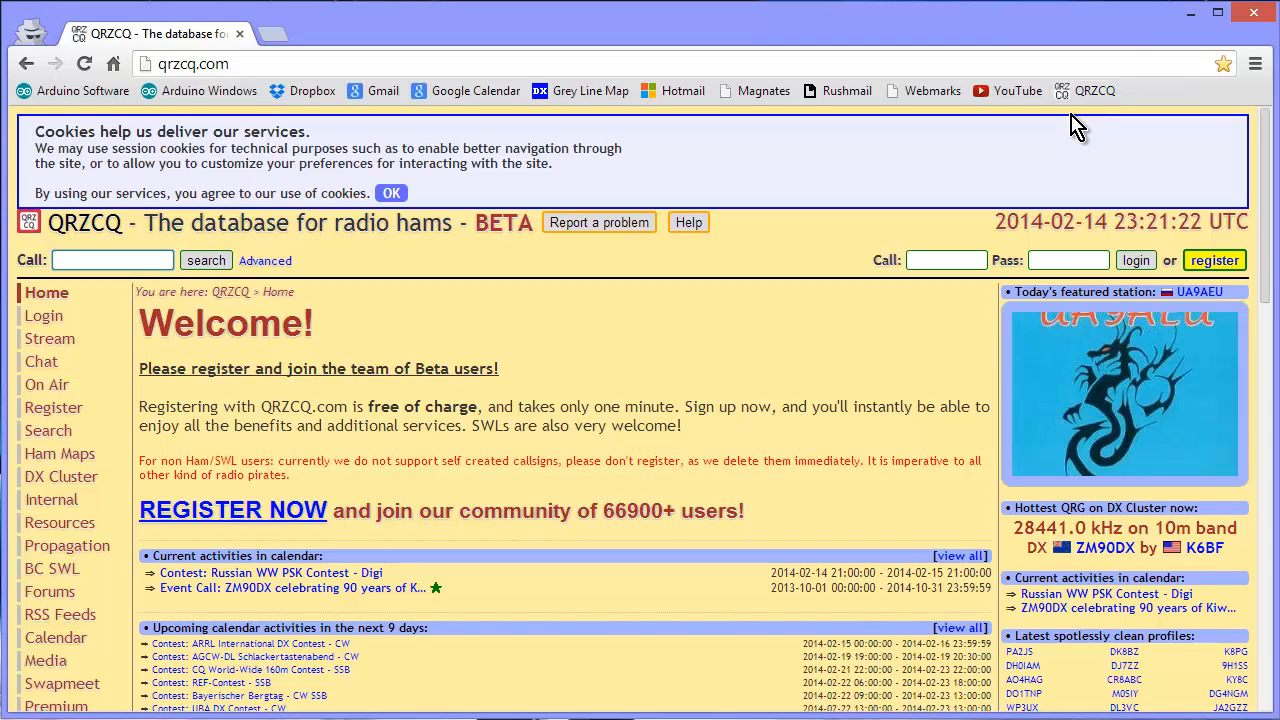
mouse_move(828, 344)
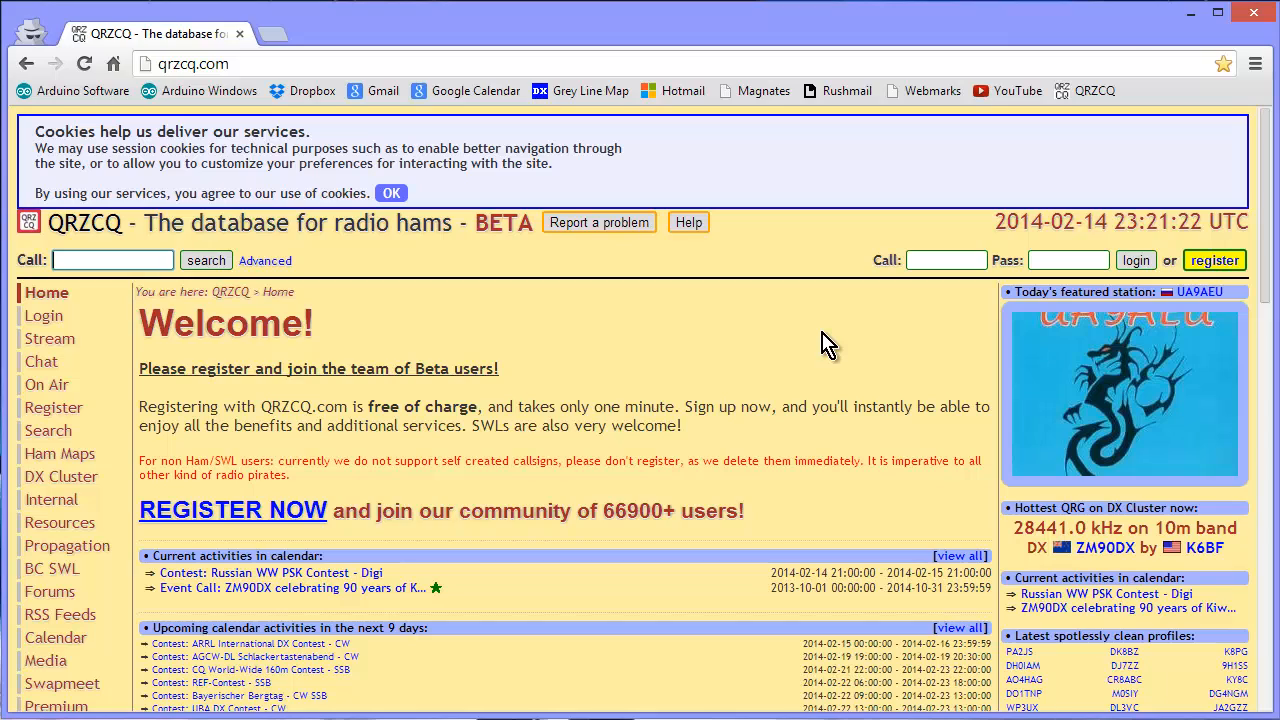
mouse_move(804, 336)
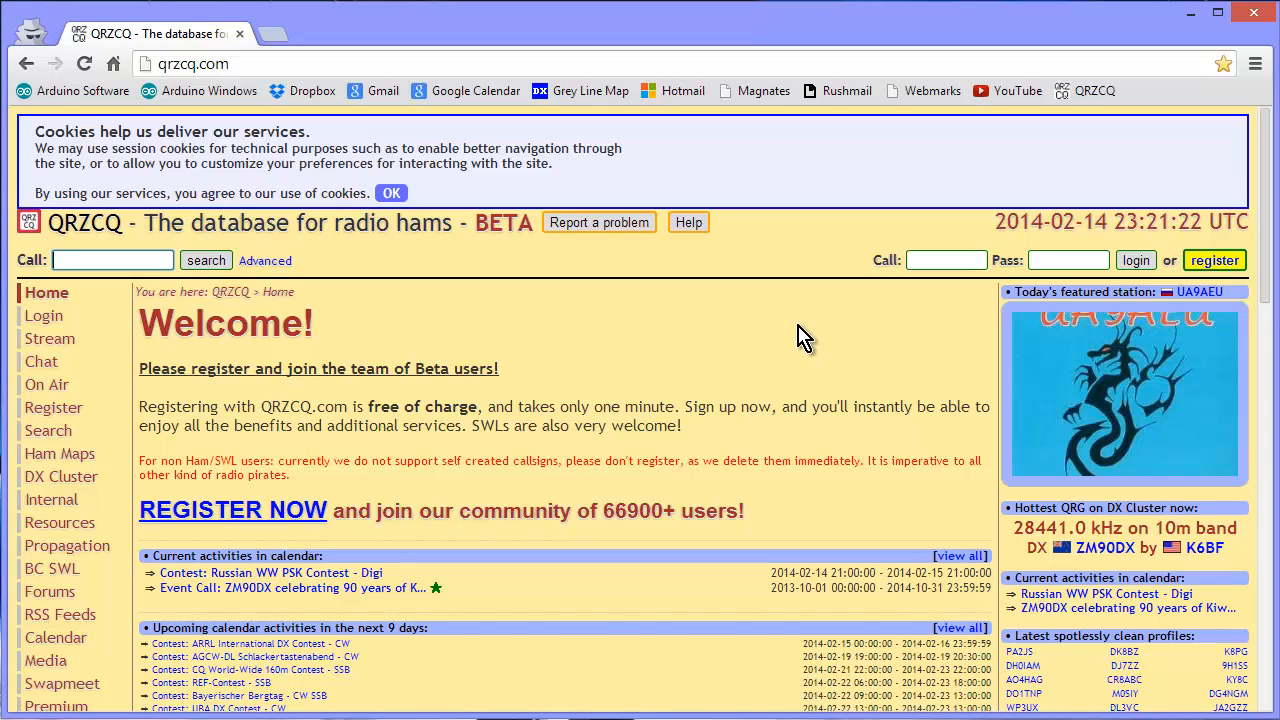
click(112, 260)
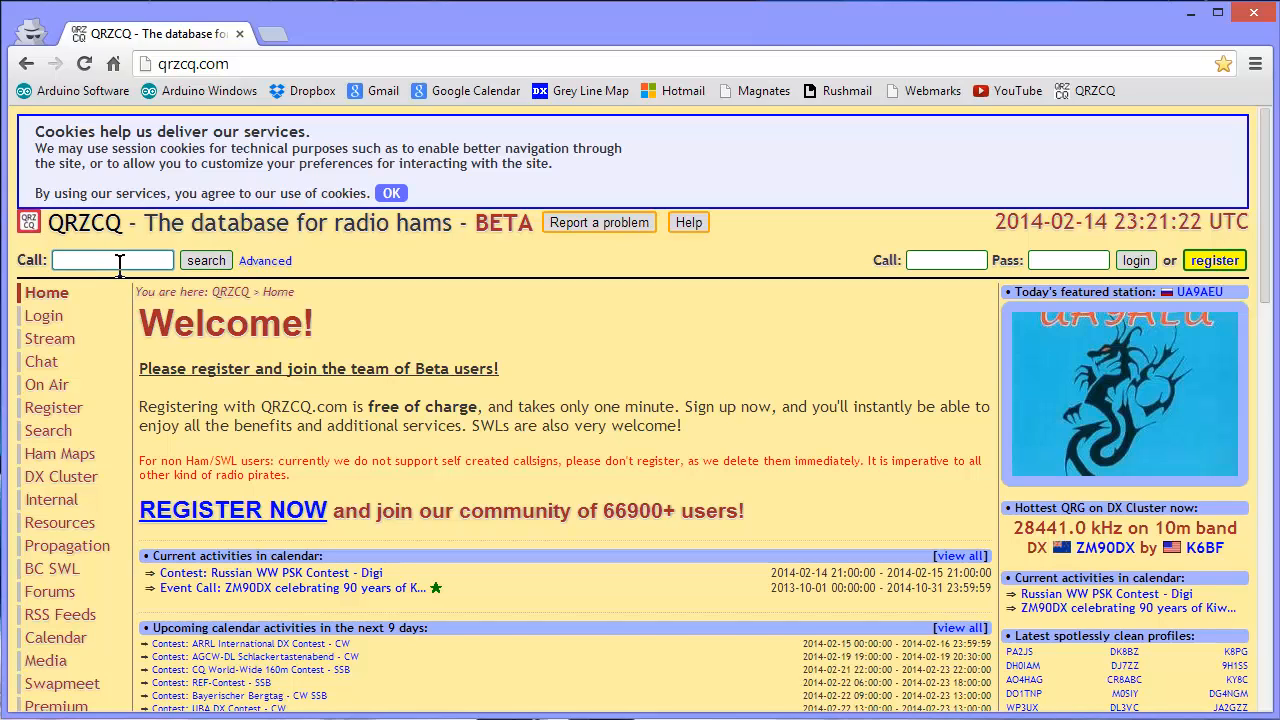
mouse_move(480, 344)
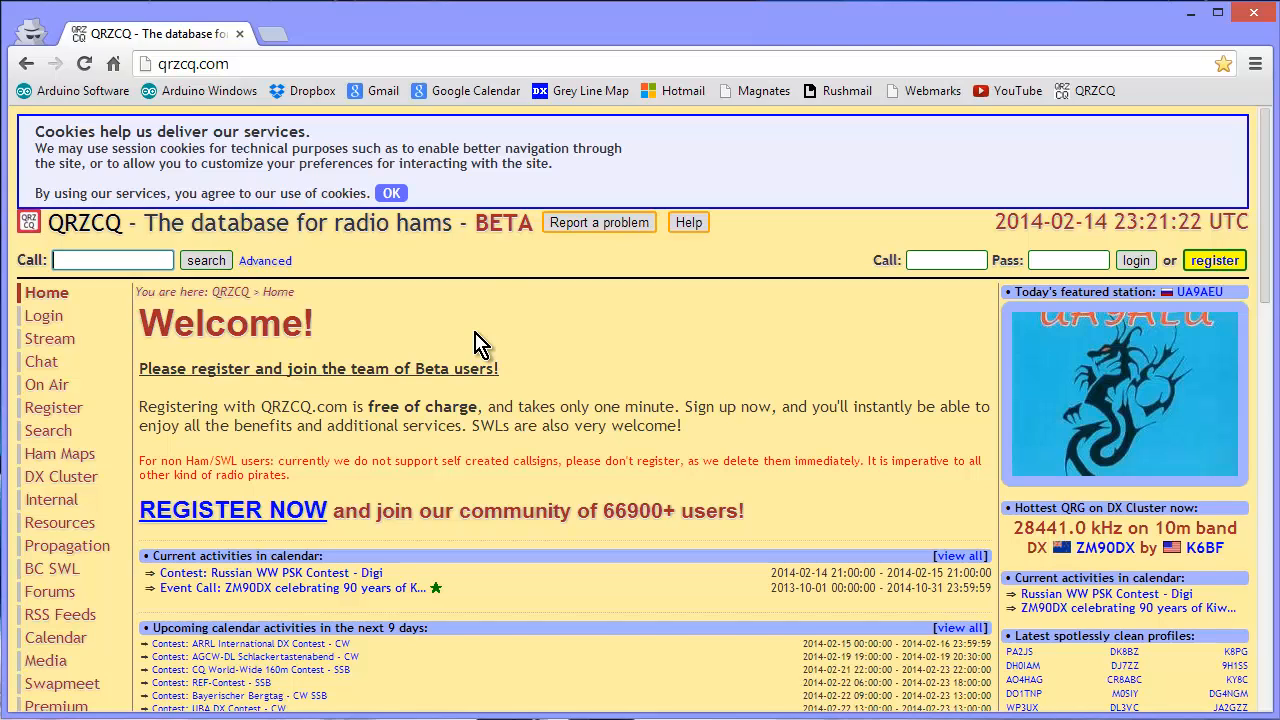
mouse_move(490, 270)
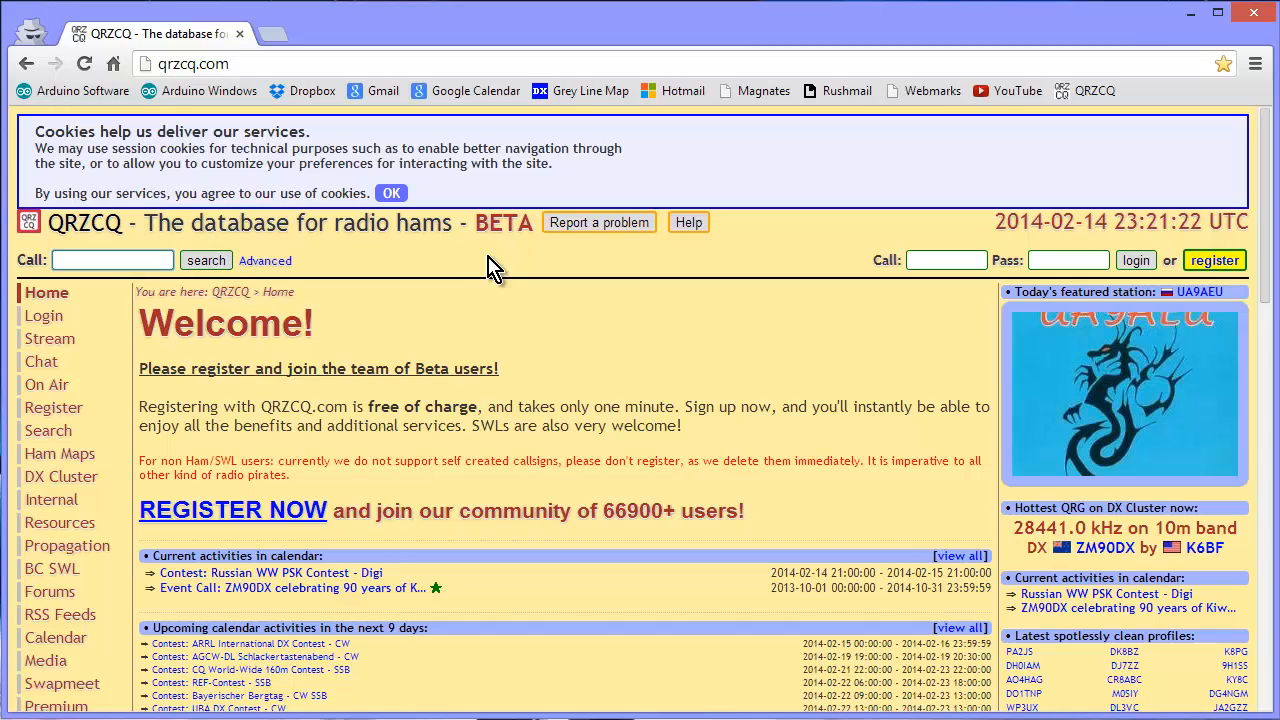
mouse_move(112, 260)
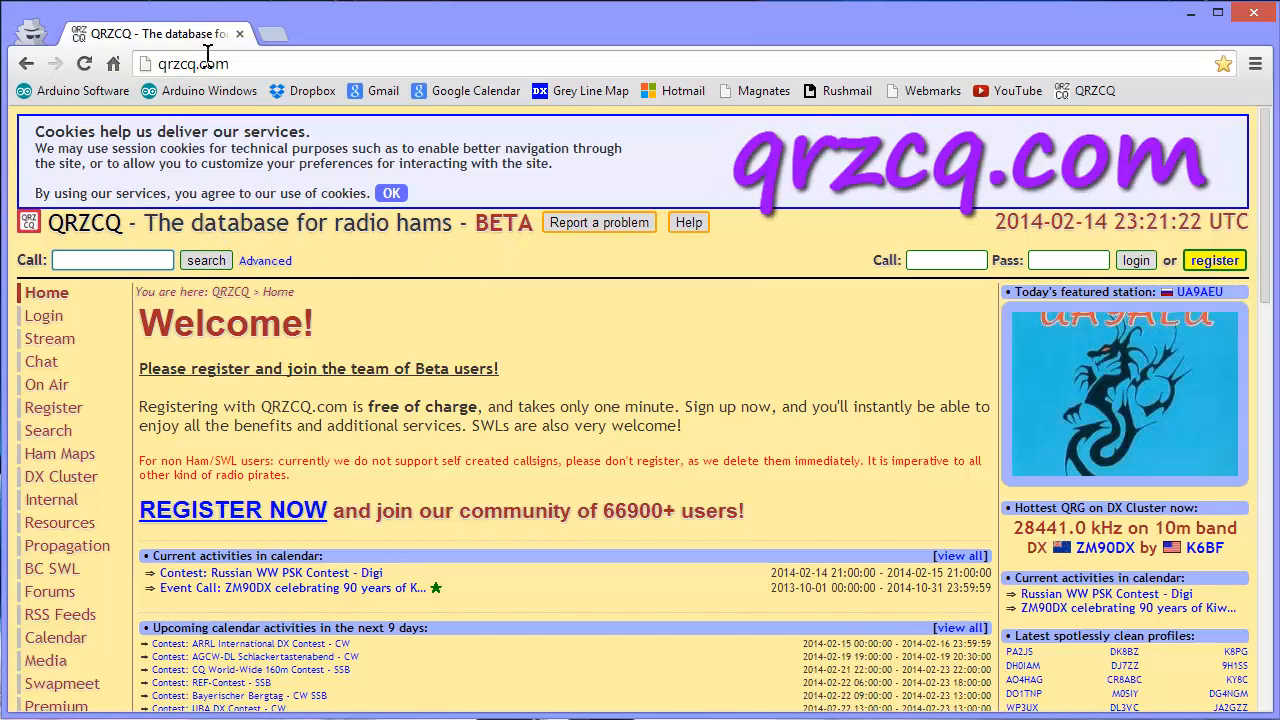
click(190, 64)
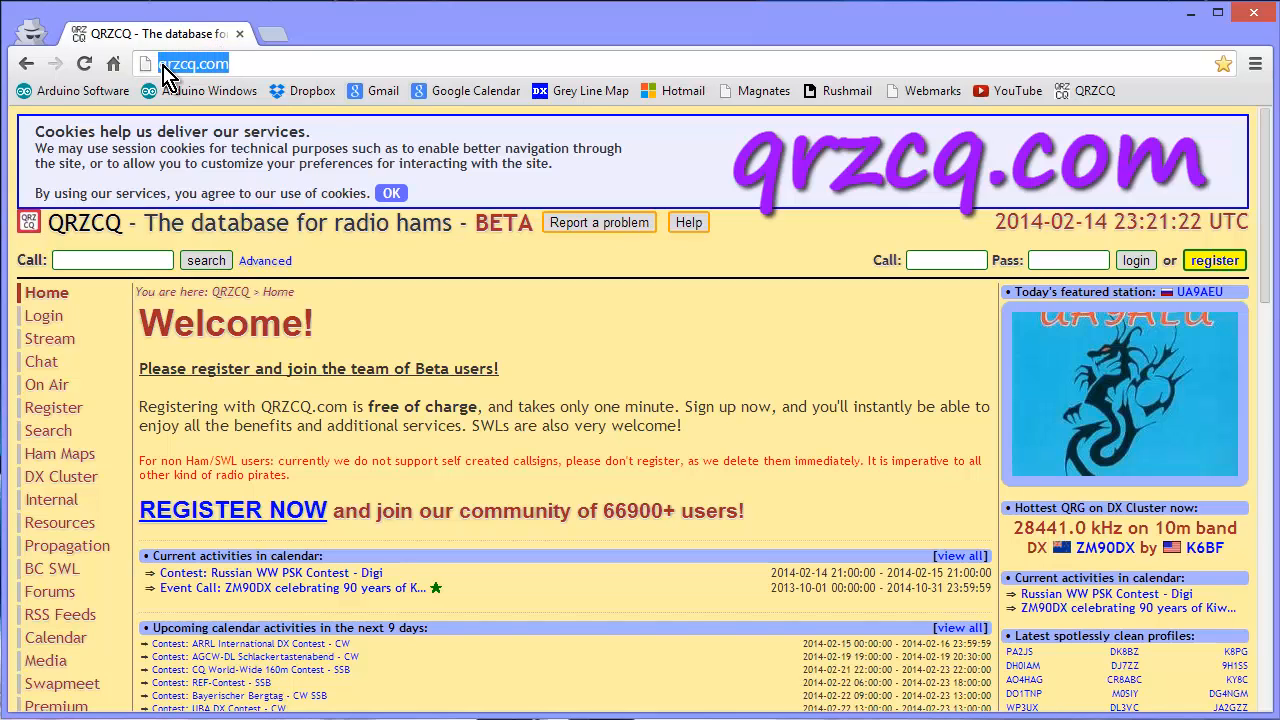
right_click(192, 62)
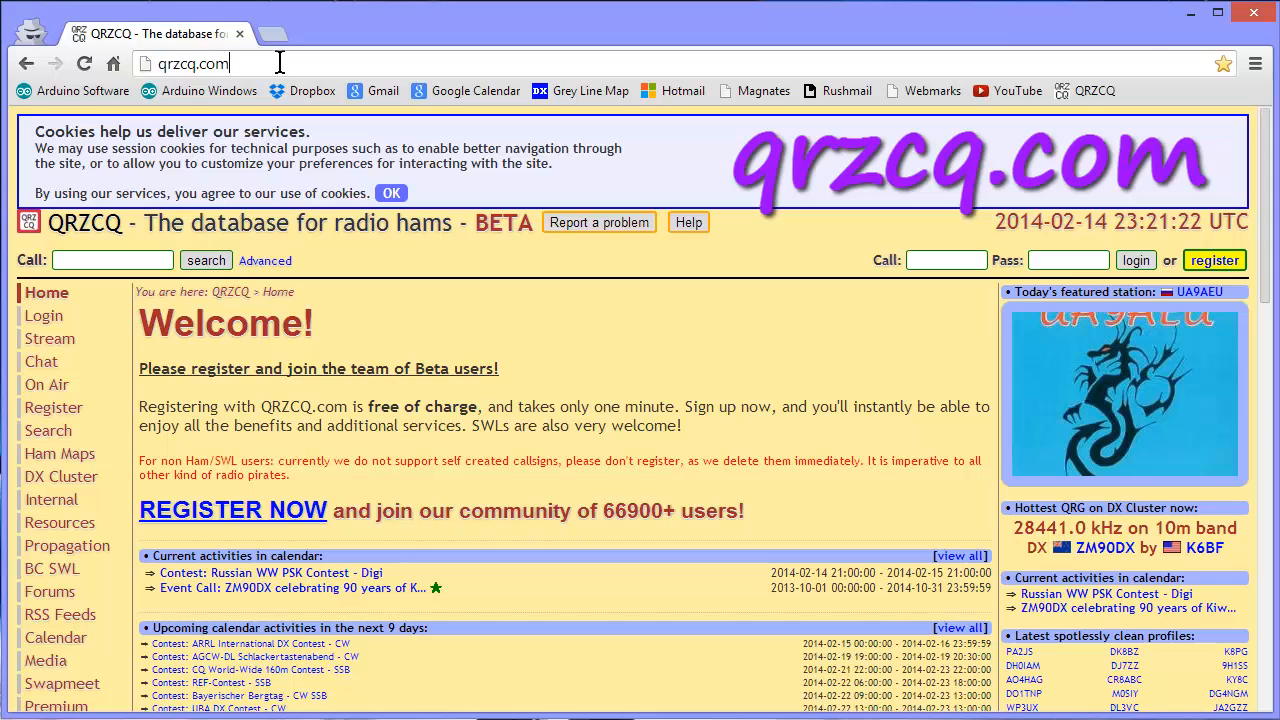
mouse_move(428, 308)
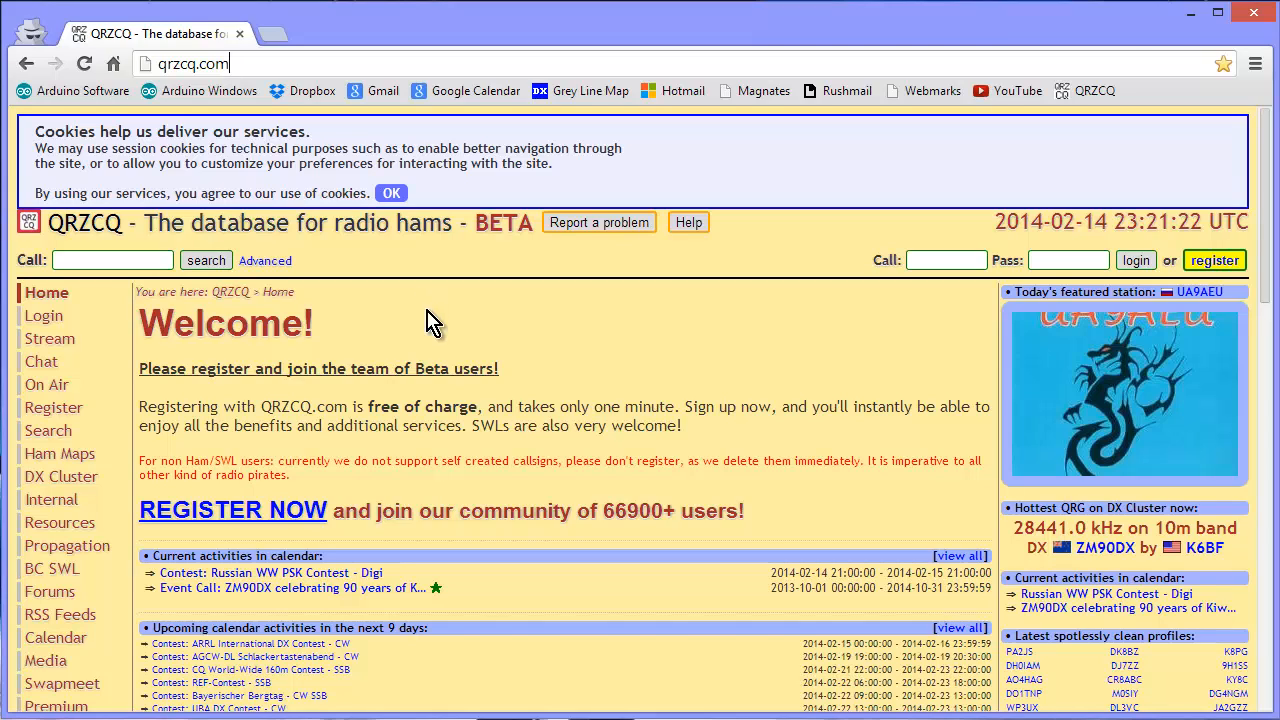
mouse_move(436, 388)
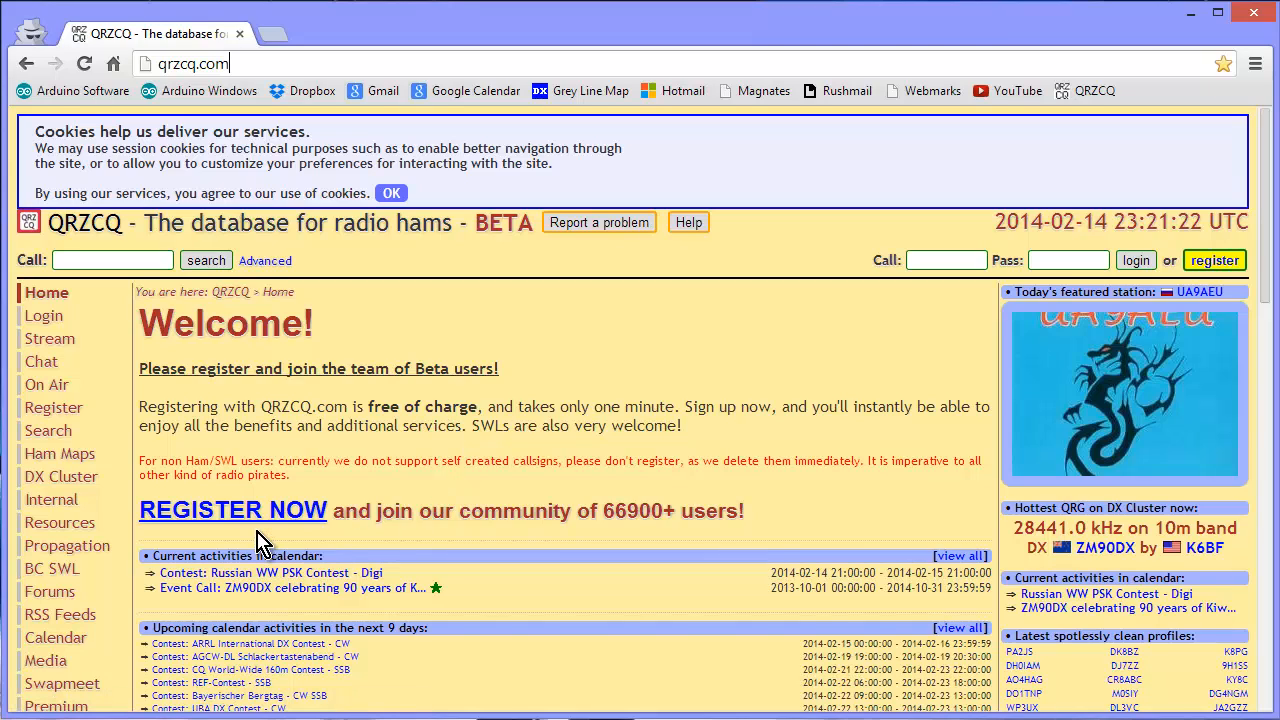
mouse_move(130, 300)
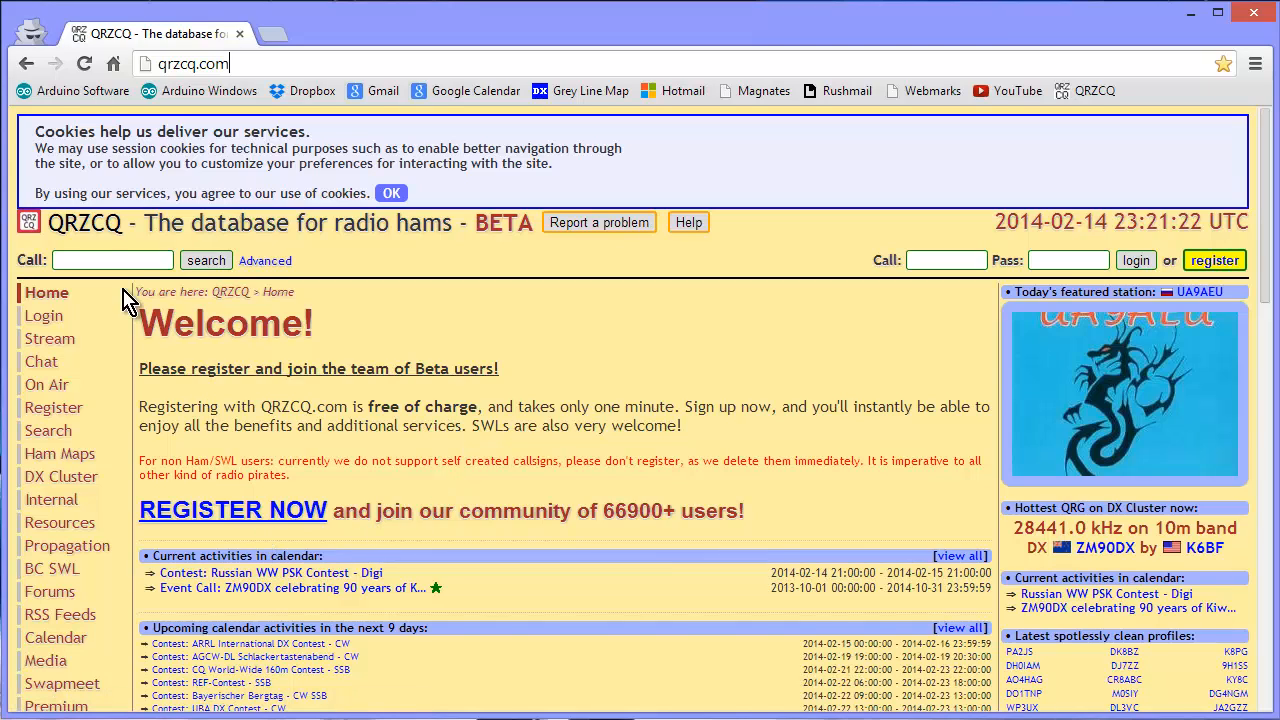
- Search the callsign W1GV to reach Stanley Gibilisco's station page in Lead, South Dakota
text(W)
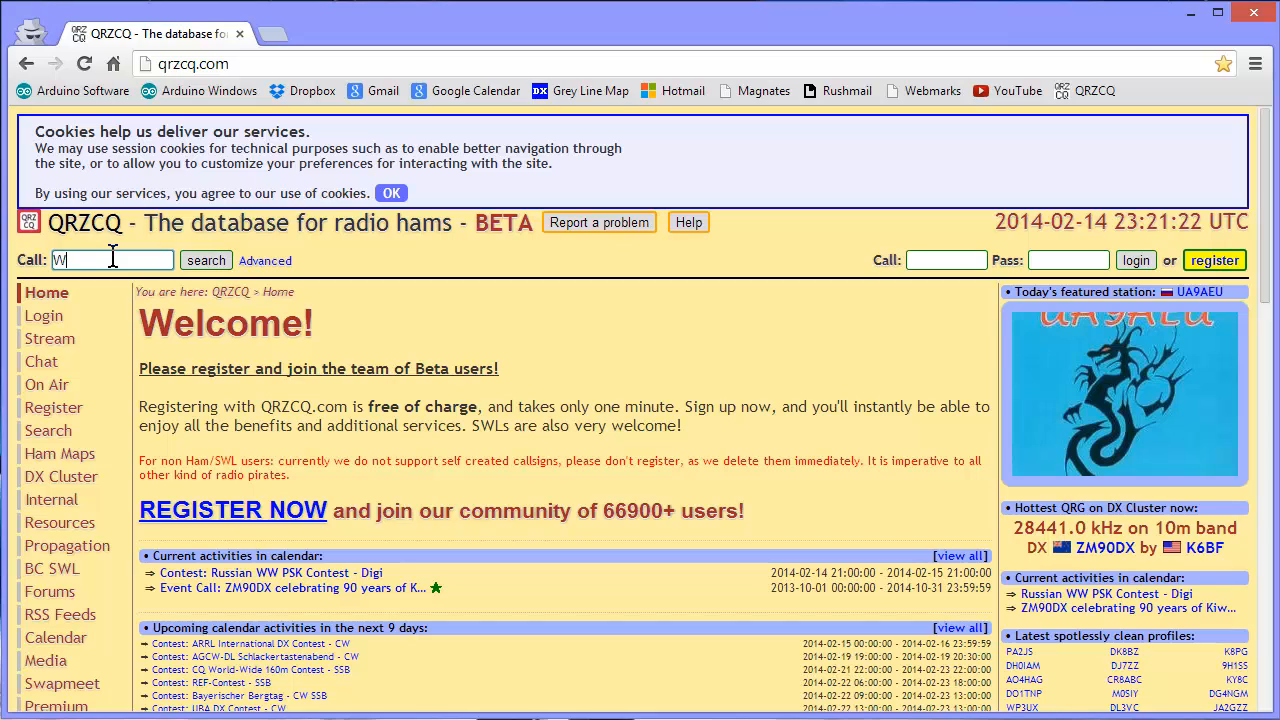
text(1GV)
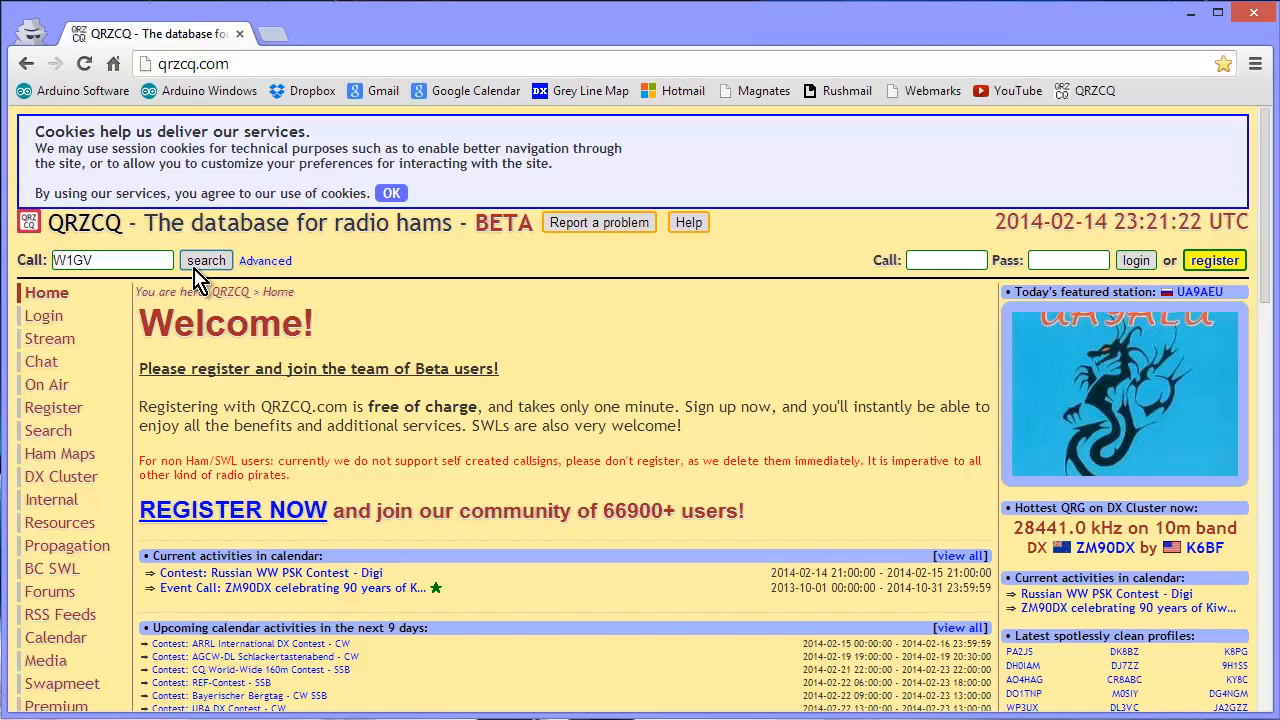
click(206, 260)
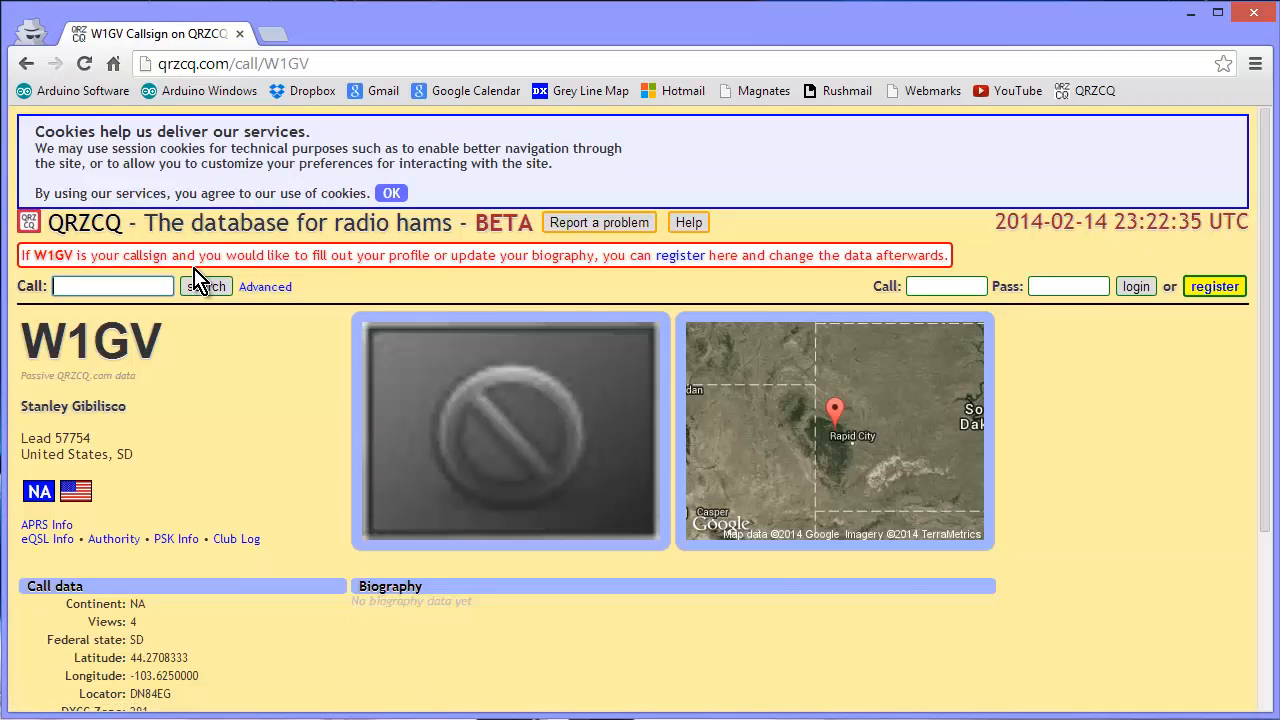
mouse_move(876, 460)
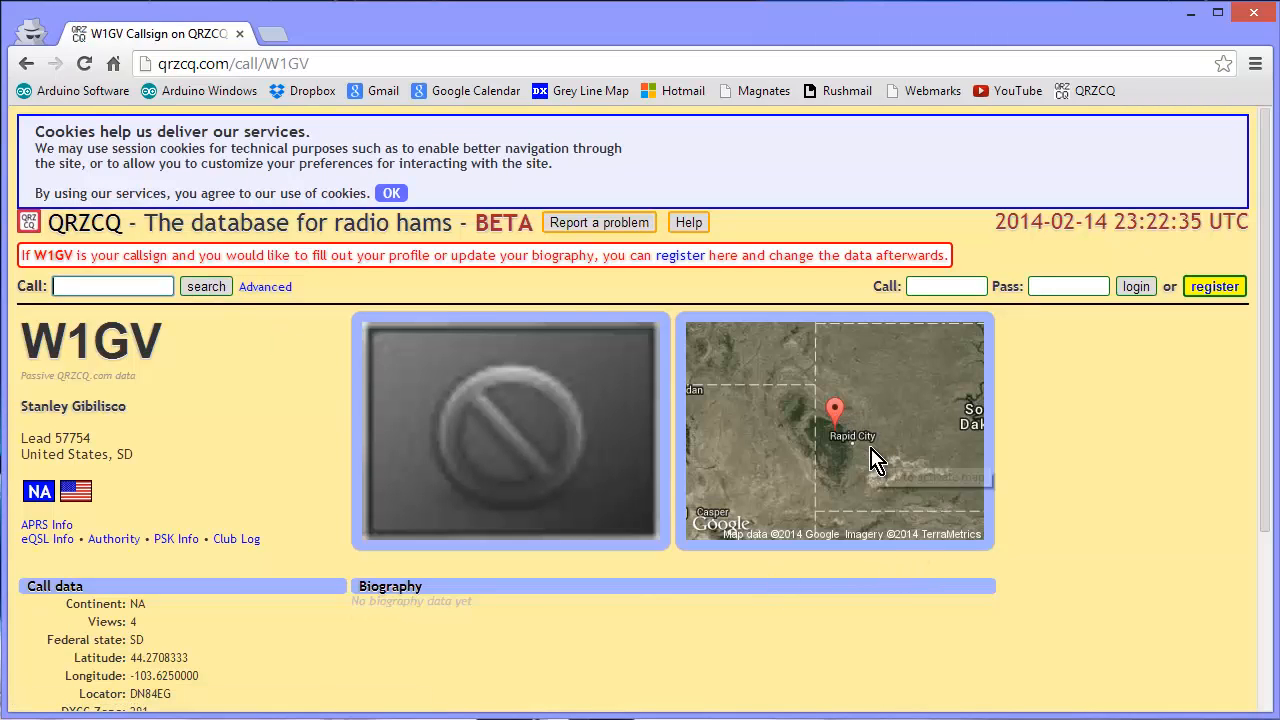
mouse_move(876, 460)
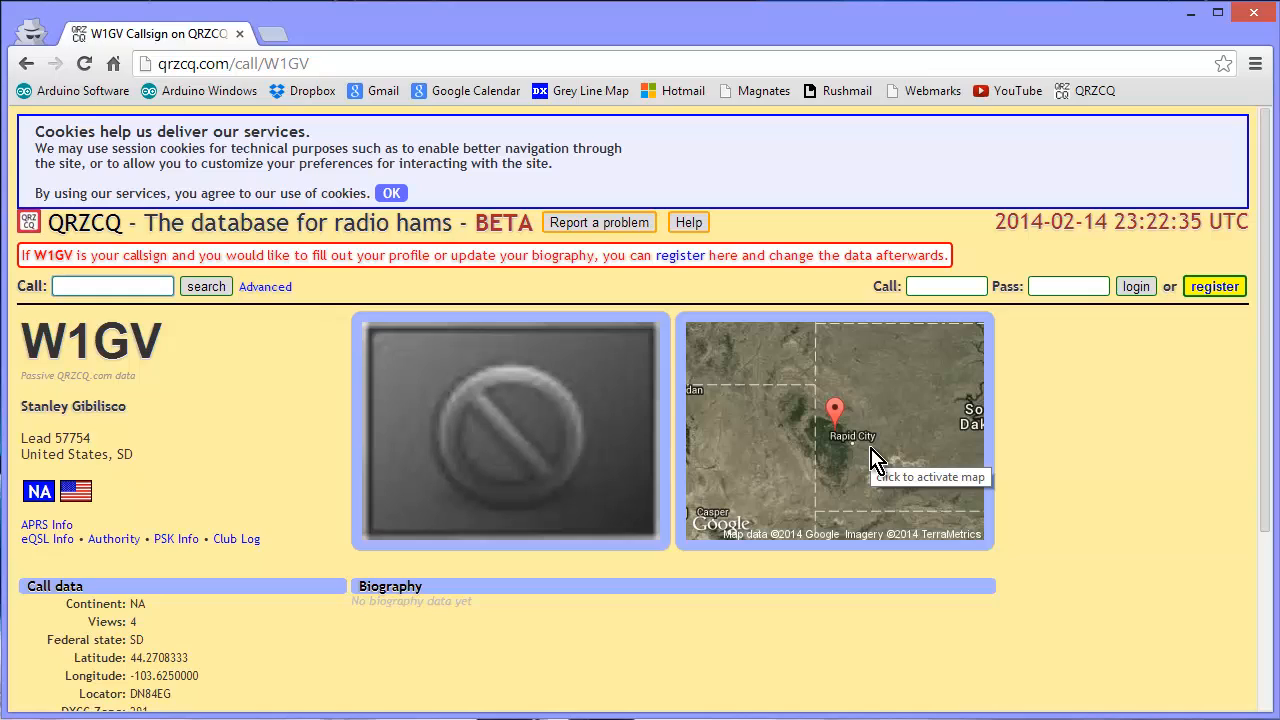
mouse_move(856, 440)
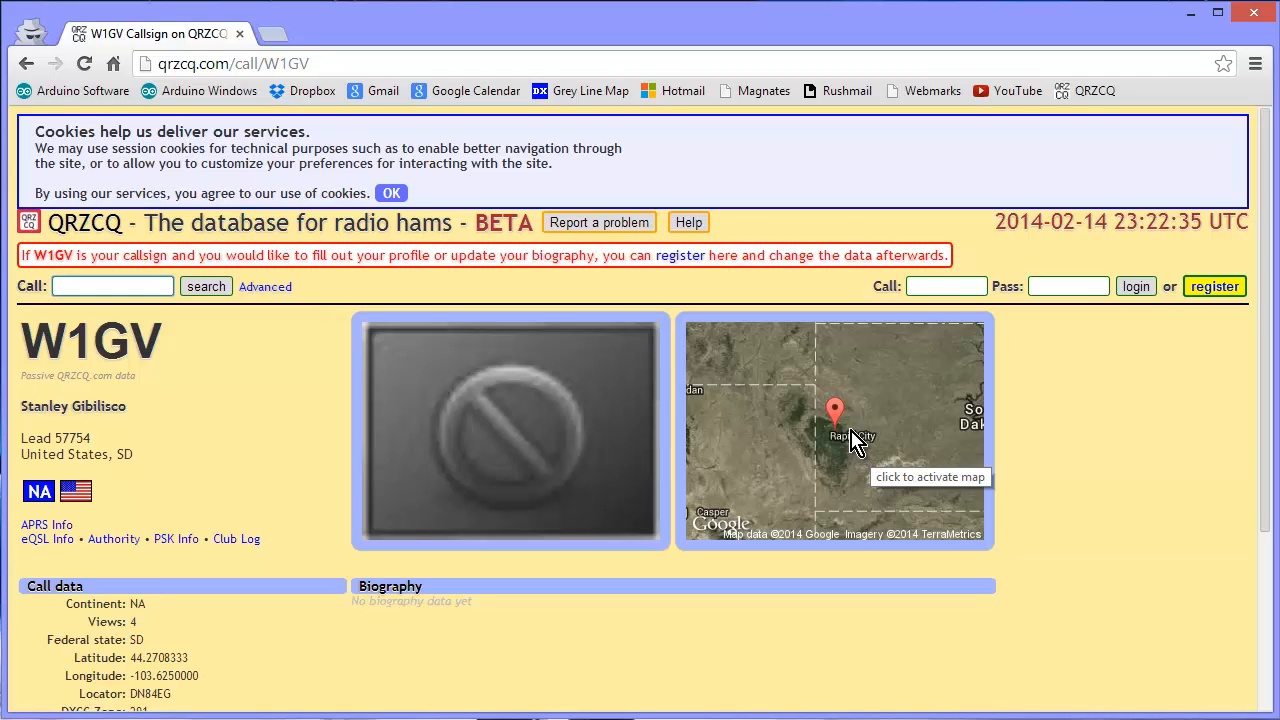
mouse_move(848, 440)
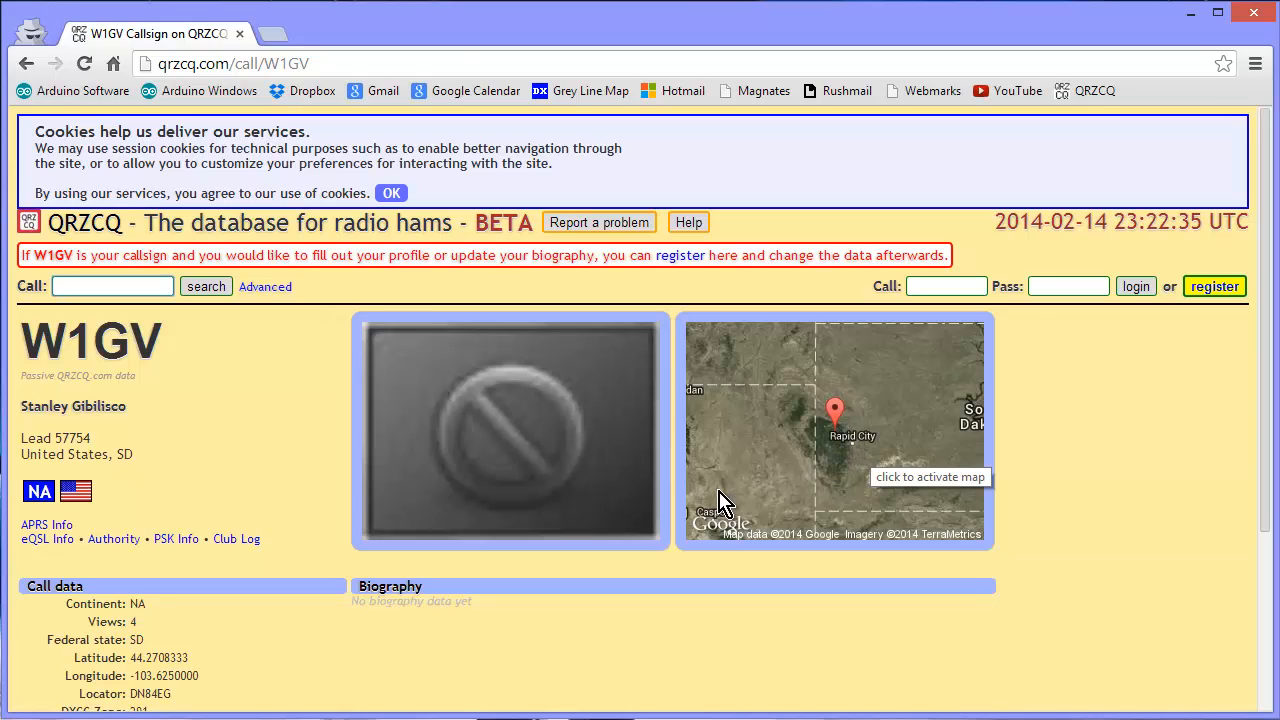
mouse_move(848, 490)
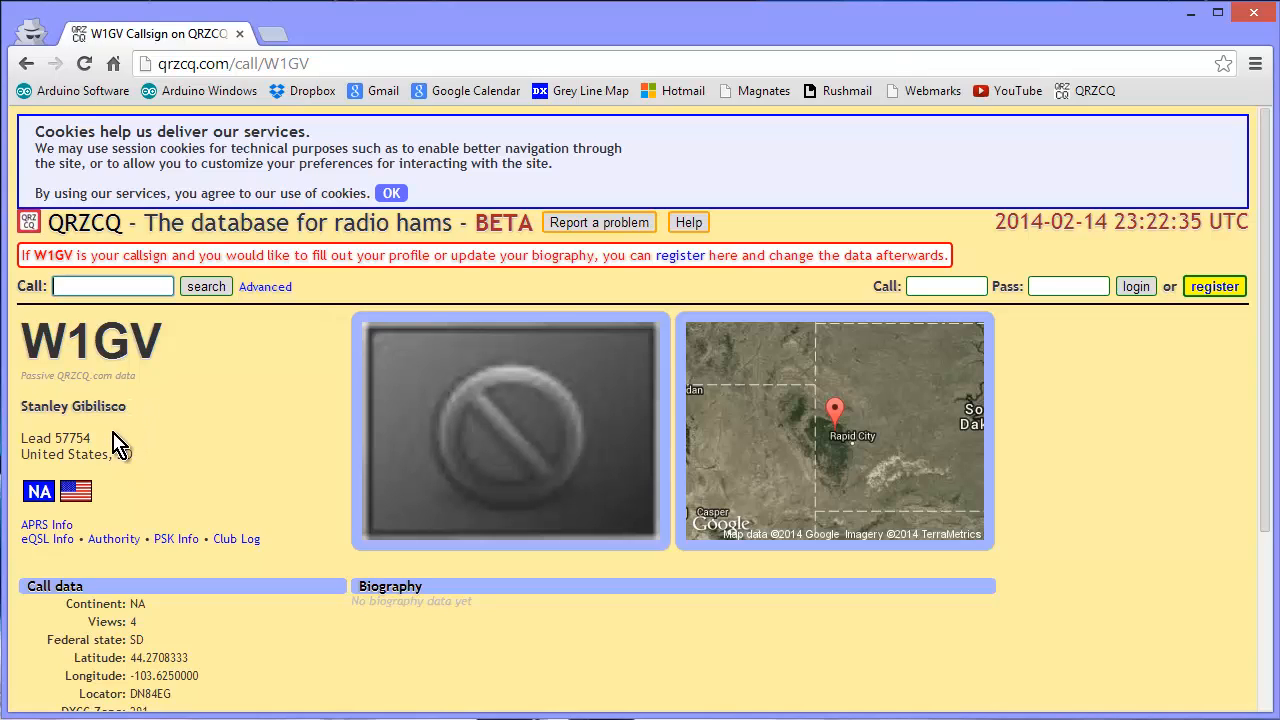
mouse_move(118, 448)
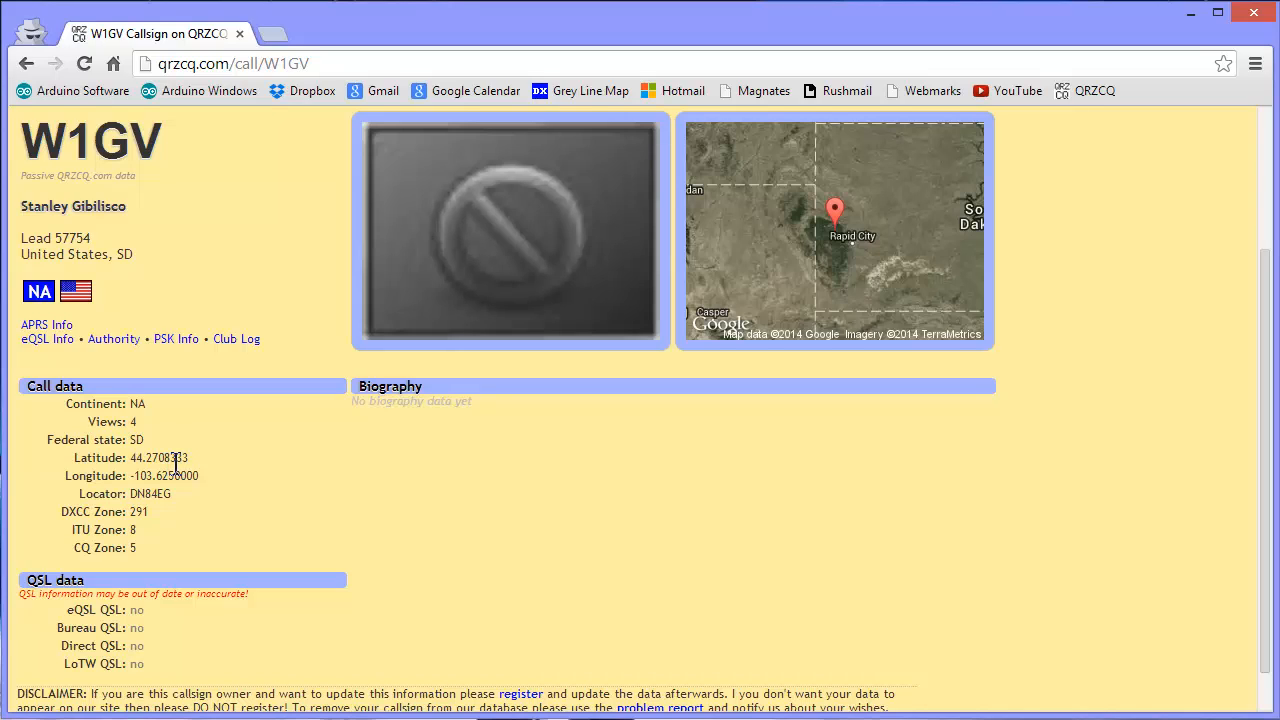
mouse_move(176, 460)
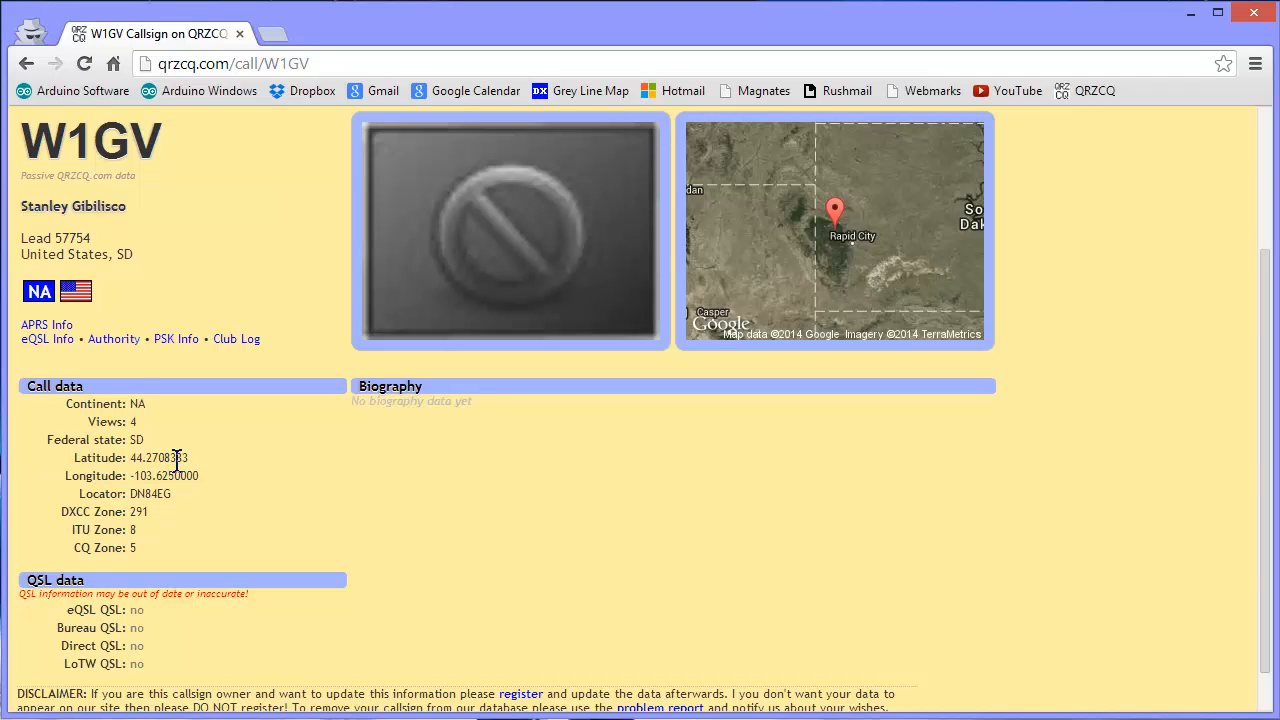
mouse_move(212, 490)
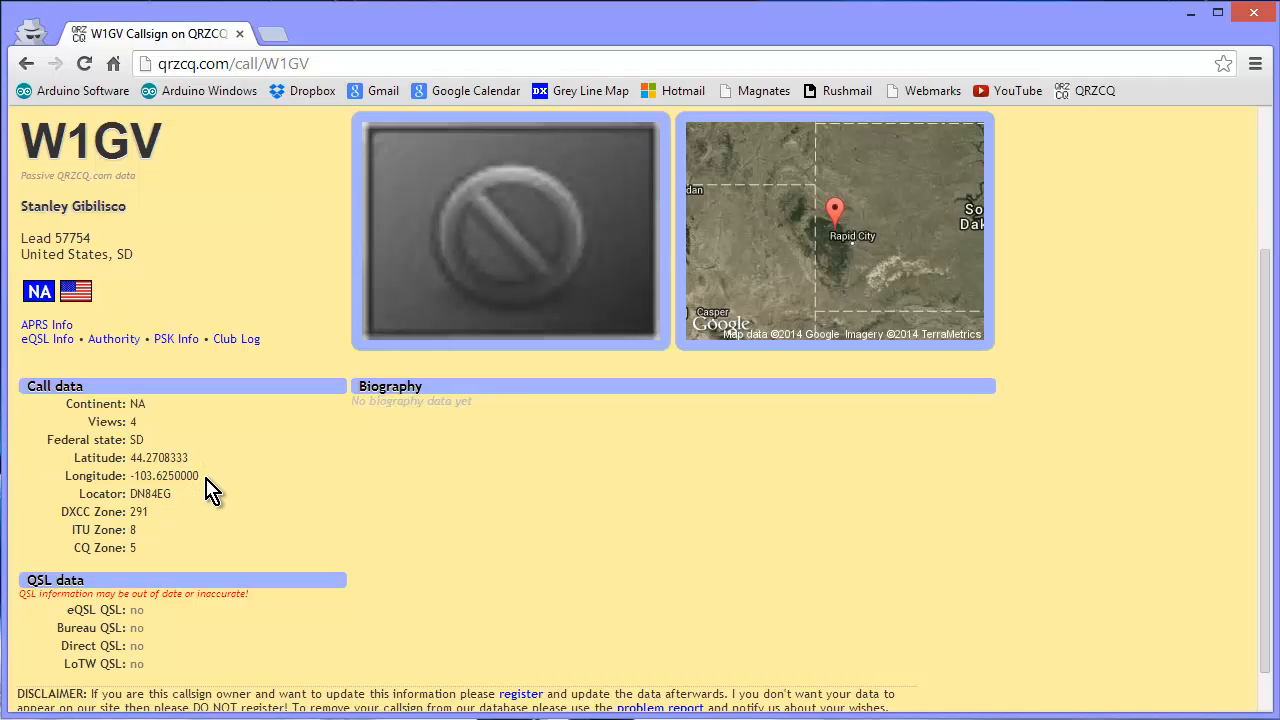
mouse_move(184, 516)
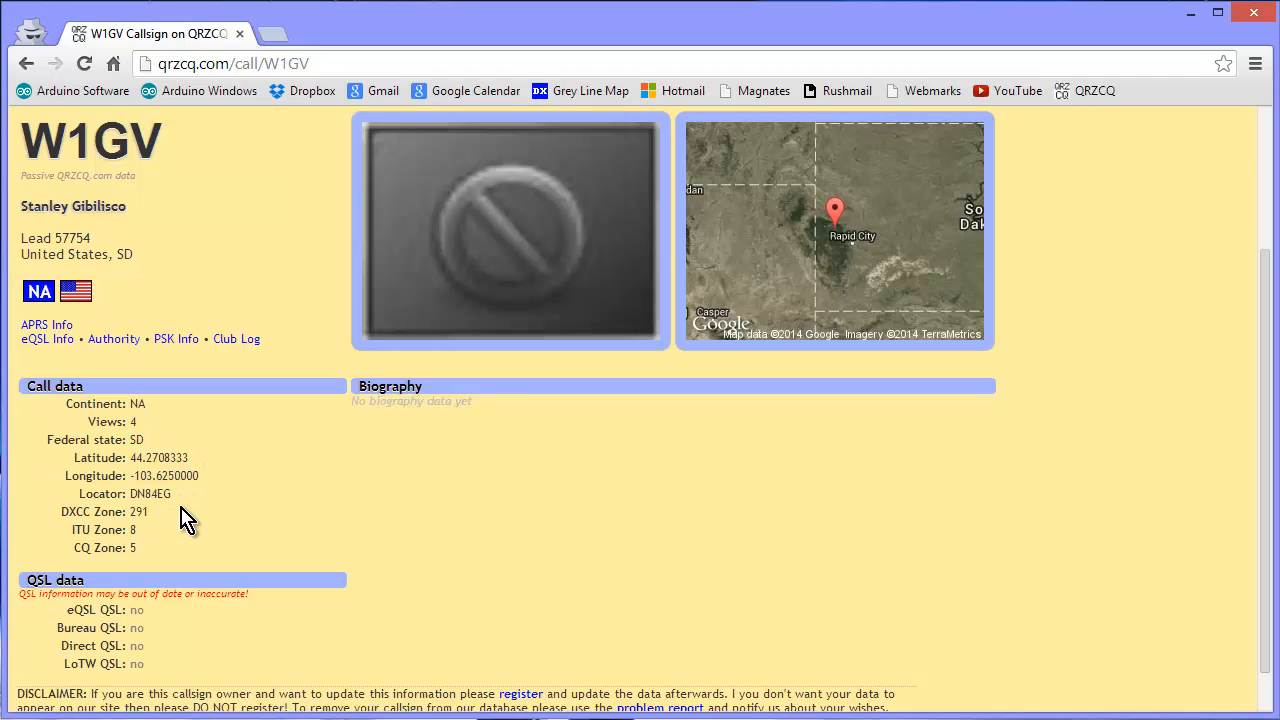
mouse_move(178, 518)
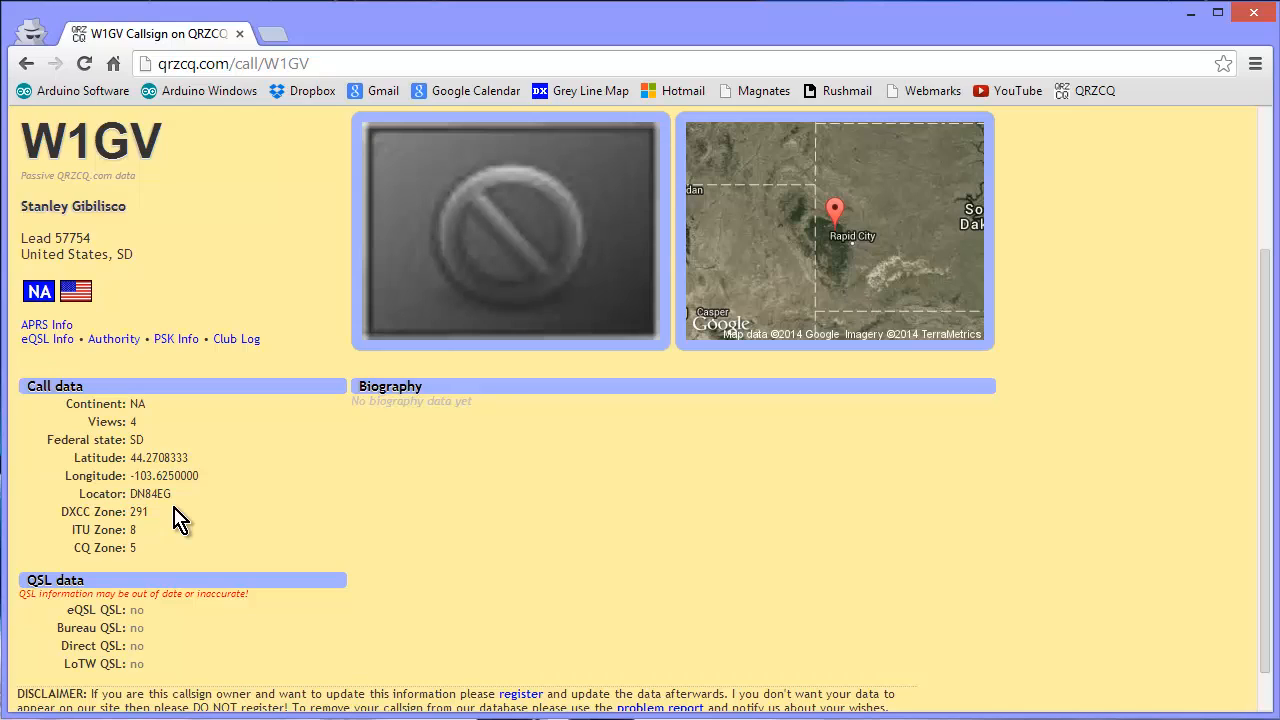
scroll(down, 3)
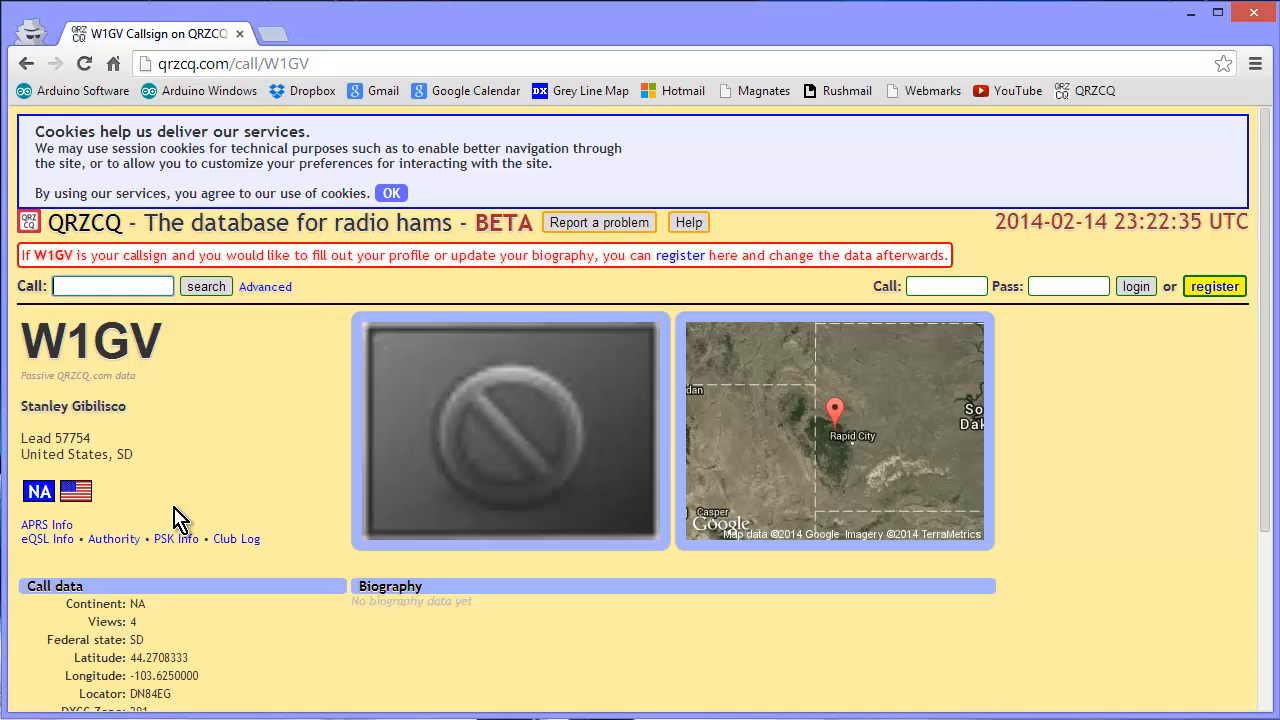
mouse_move(190, 504)
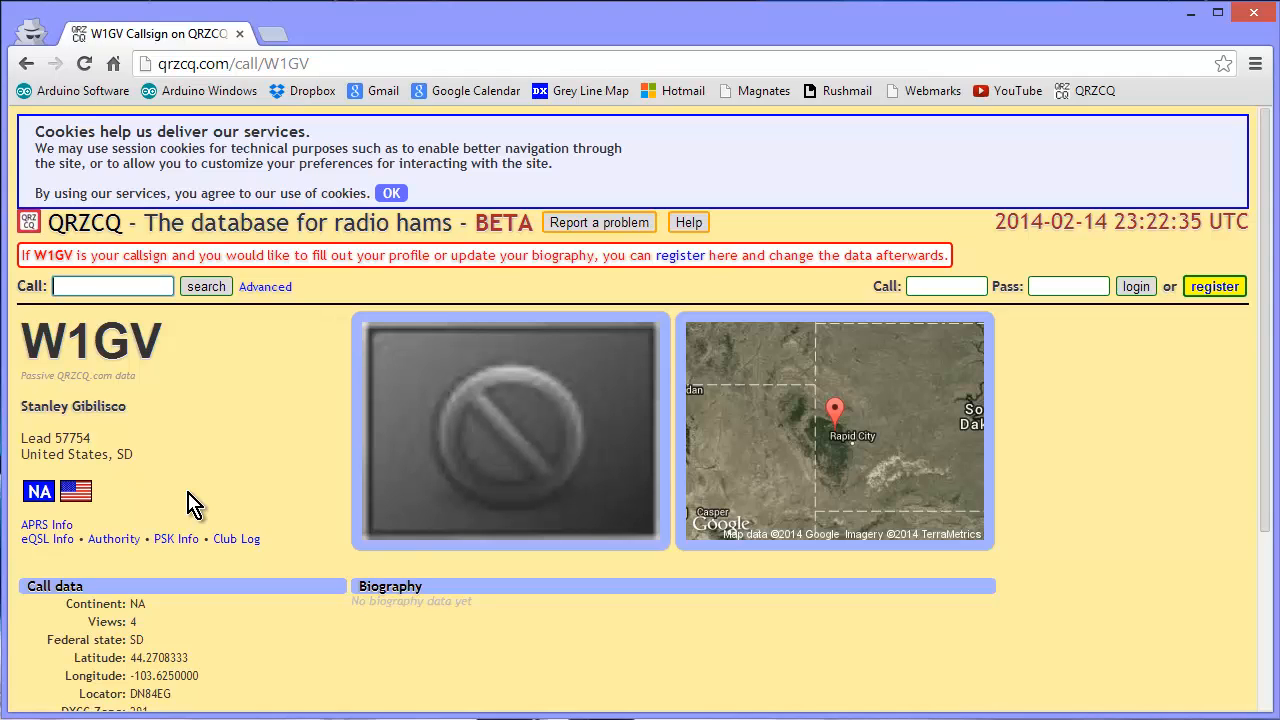
mouse_move(304, 440)
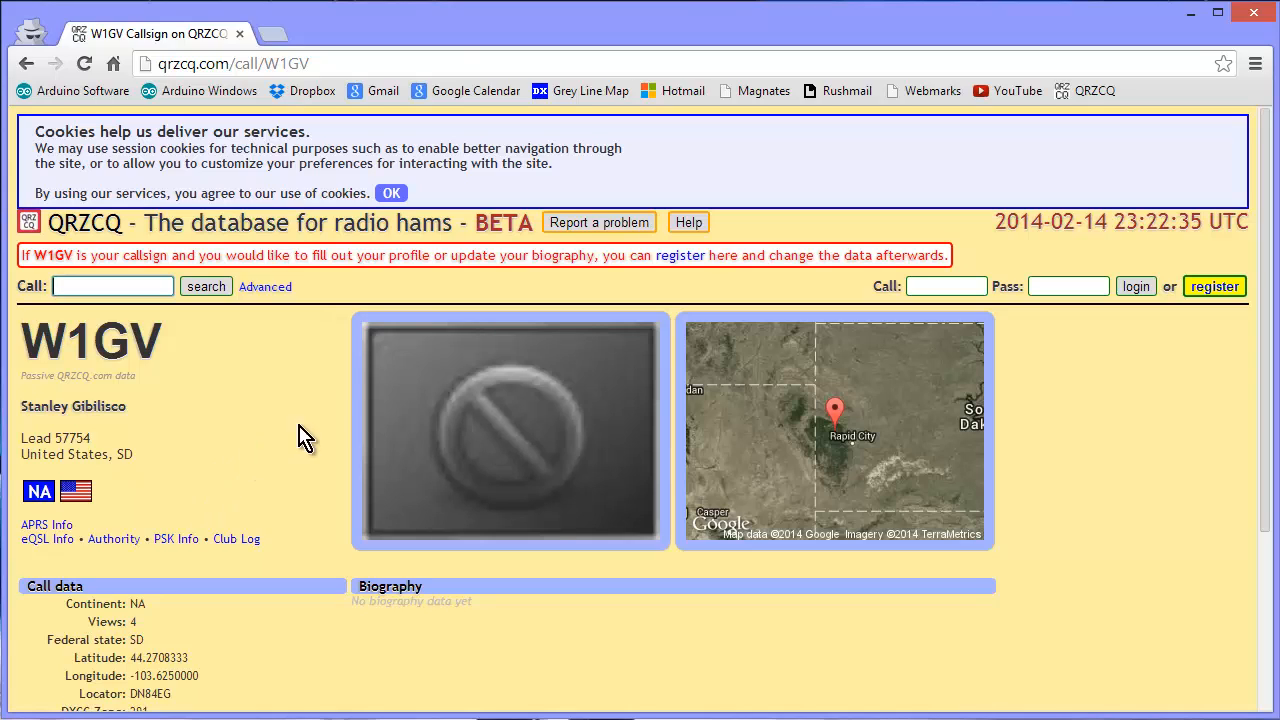
mouse_move(1094, 92)
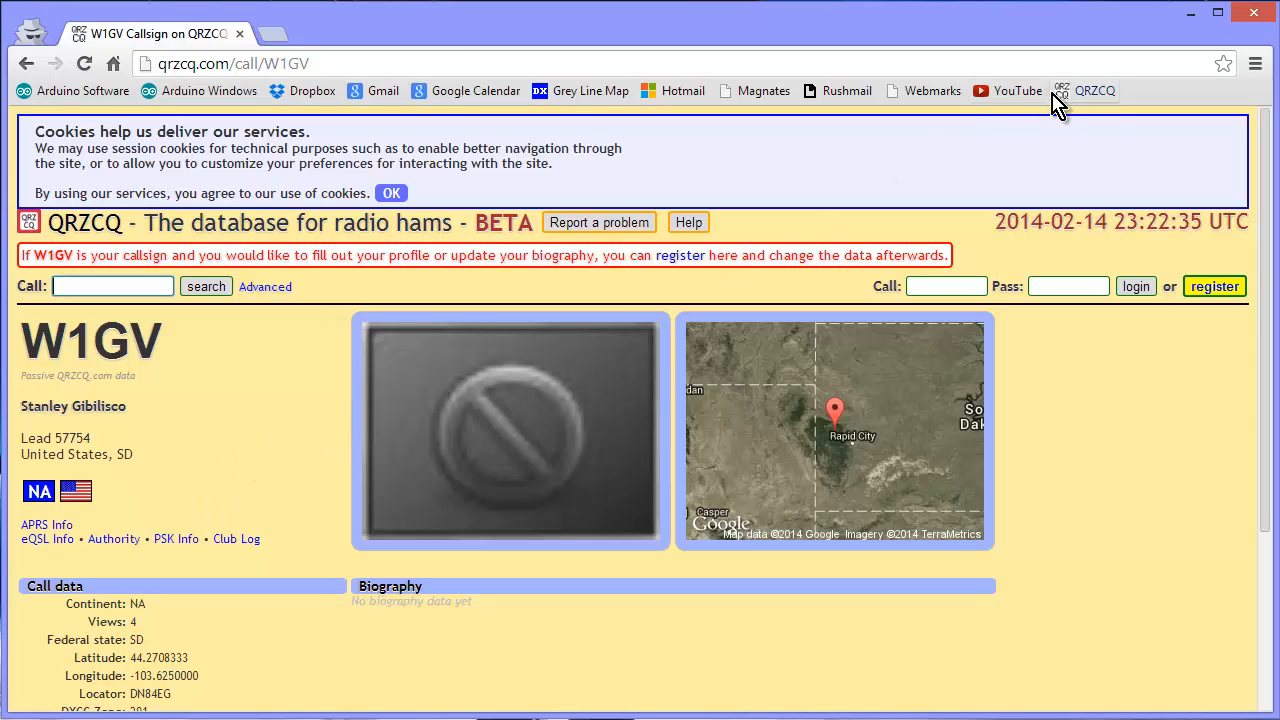